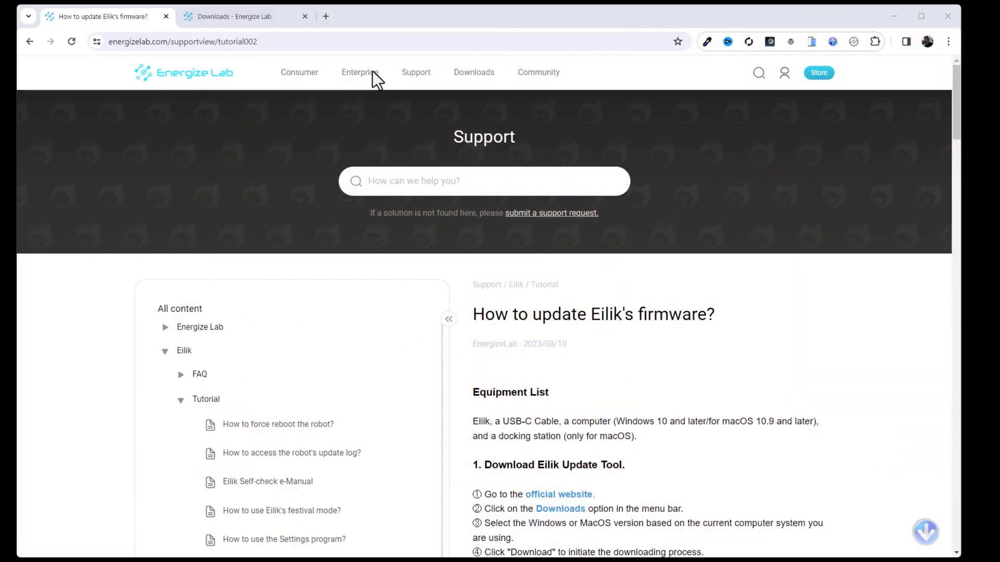
mouse_move(661, 285)
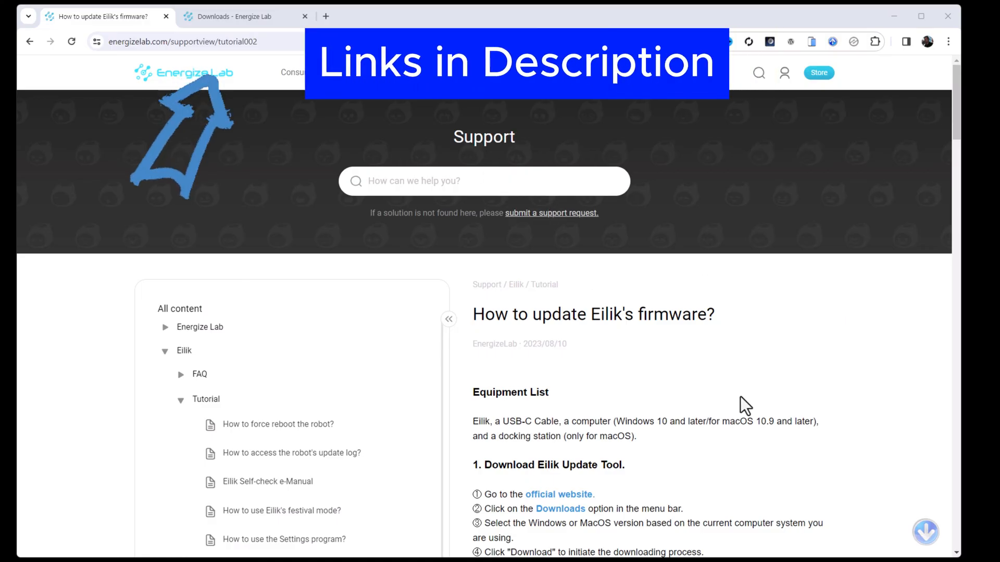
mouse_move(693, 397)
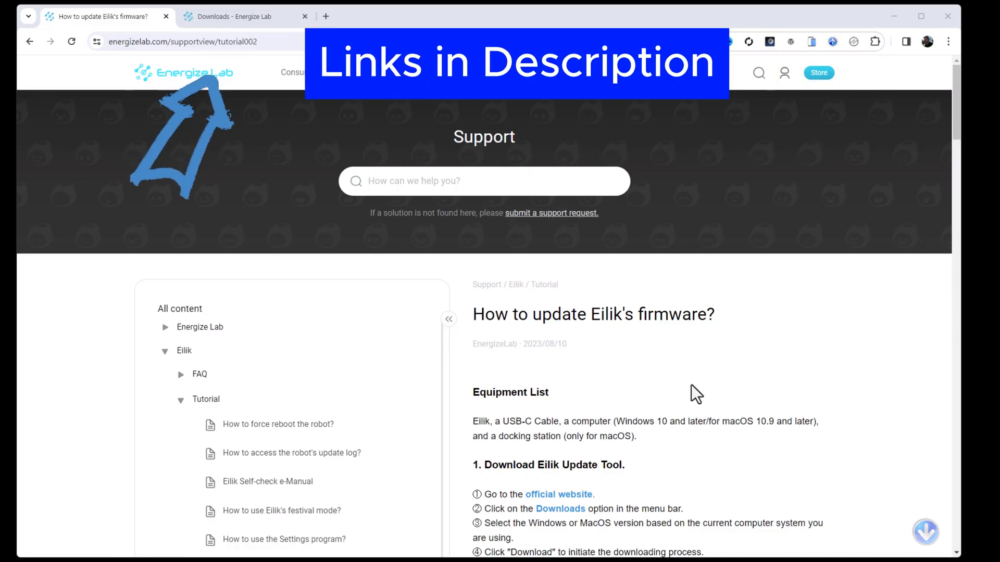
mouse_move(683, 390)
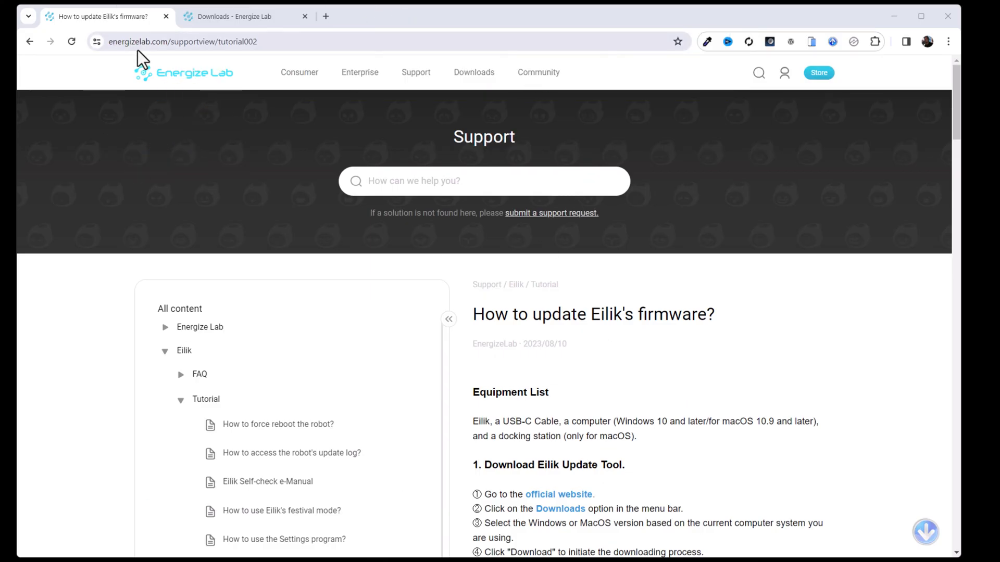
mouse_move(300, 72)
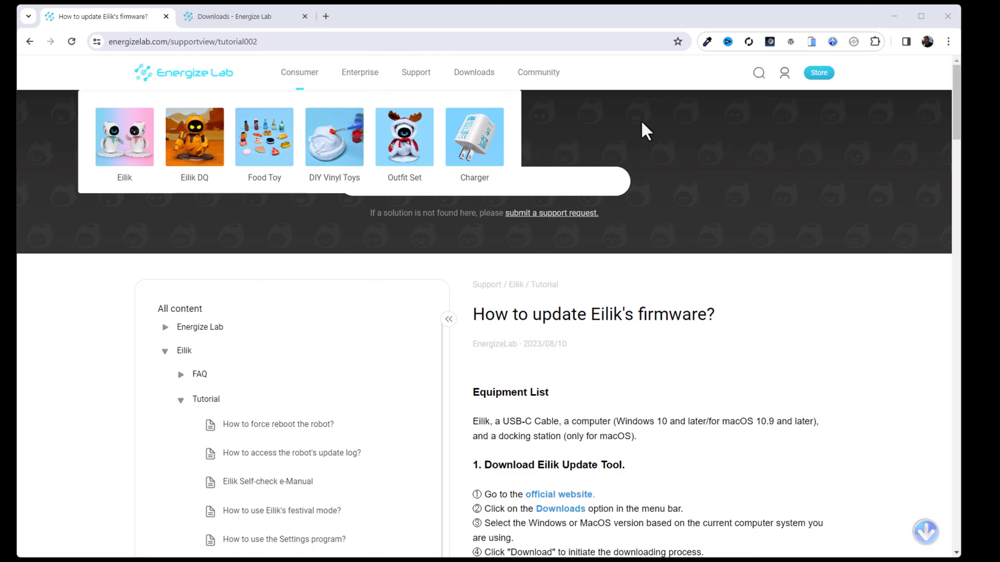
Browse down the Eilik website and open the Eilik software downloads page.
scroll("down", 3)
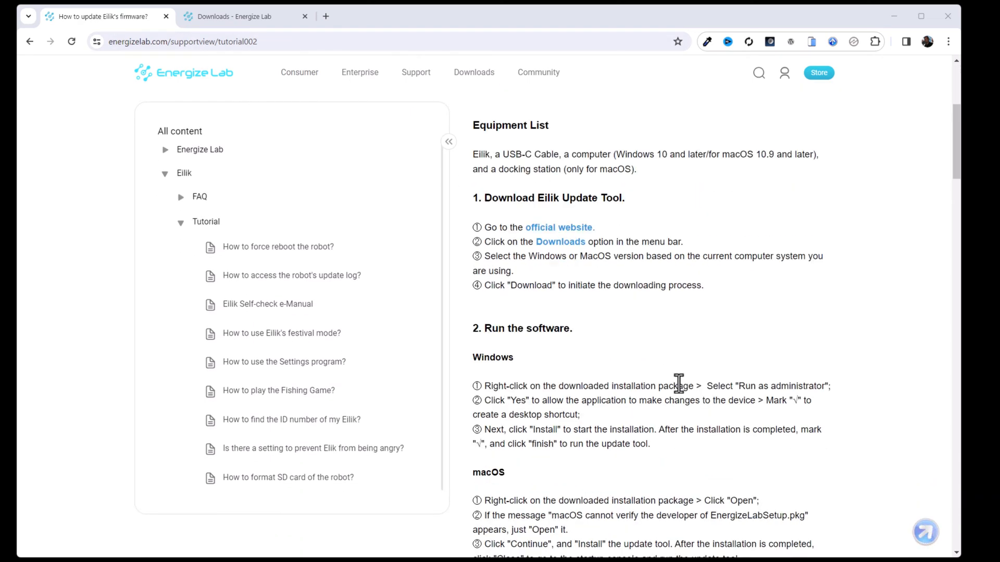
scroll("down", 3)
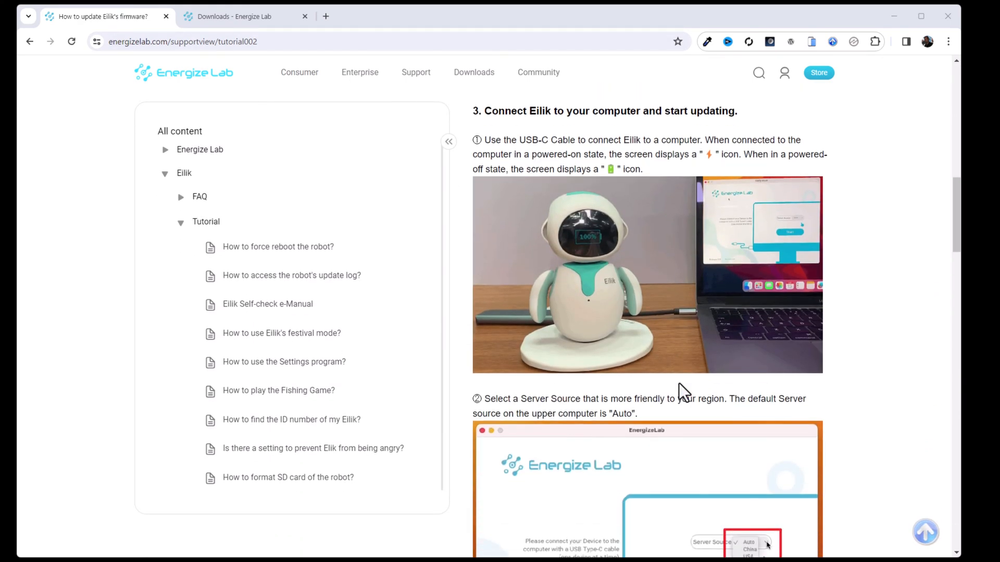
scroll("down", 3)
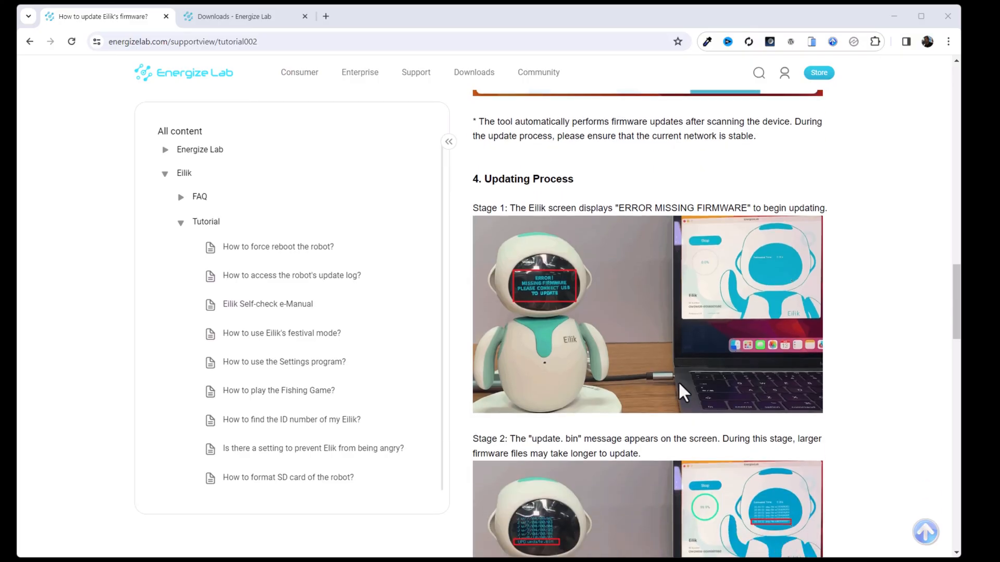
scroll("down", 3)
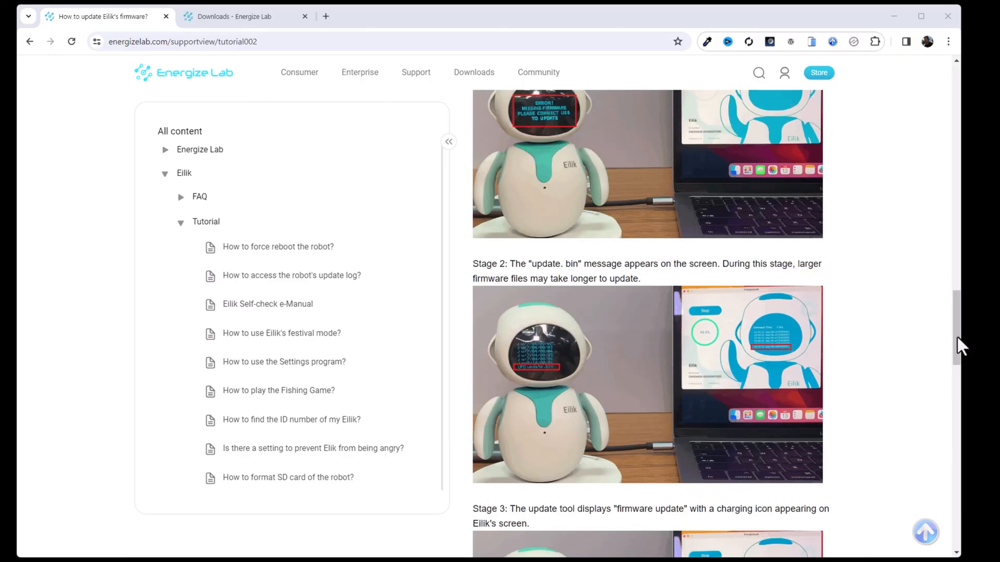
scroll("down", 3)
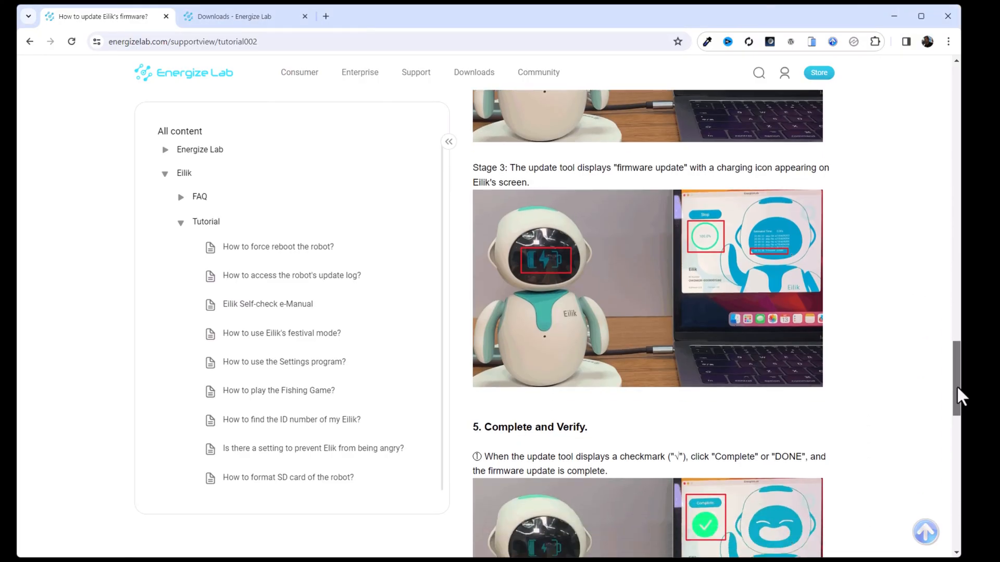
scroll("down", 3)
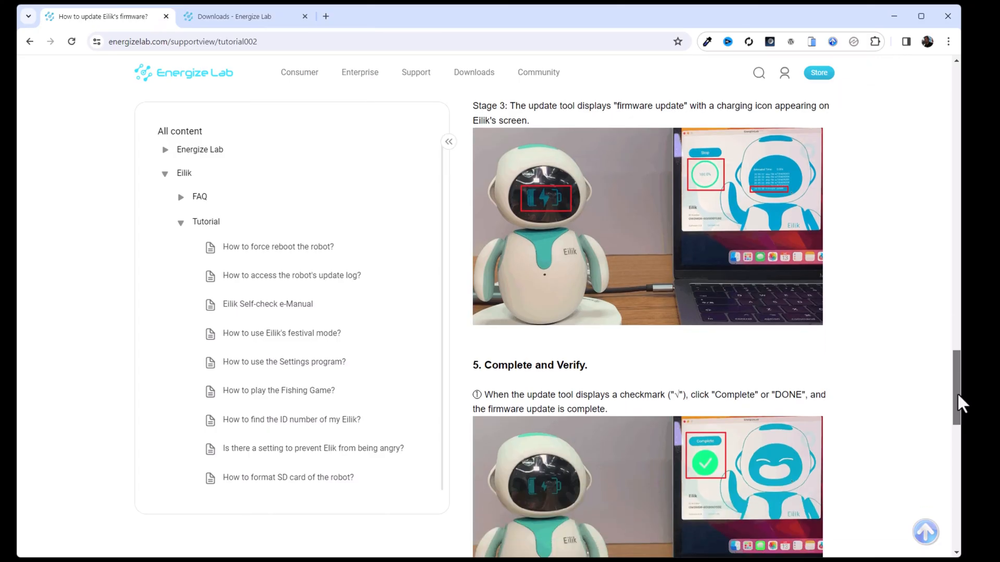
scroll("down", 3)
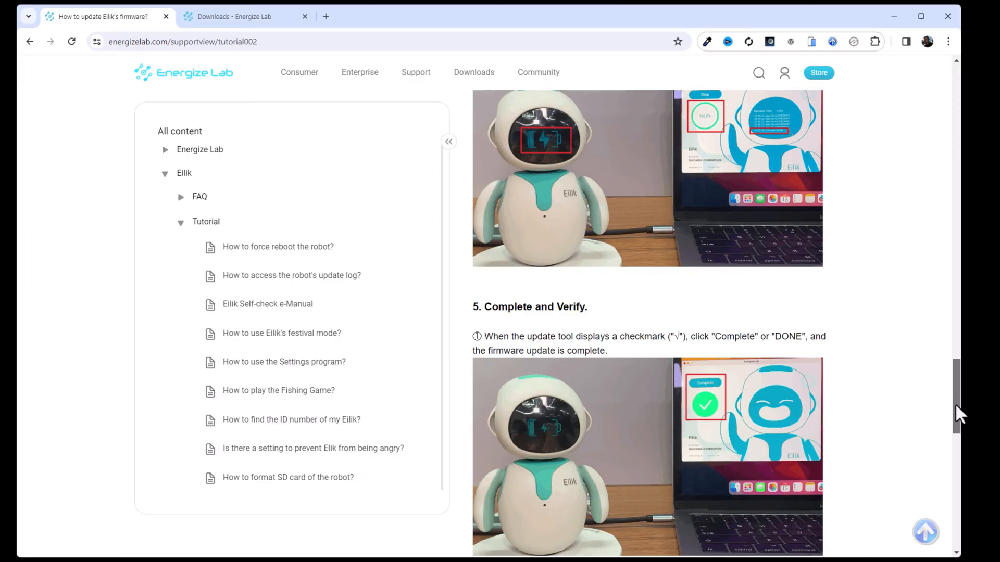
scroll("down", 3)
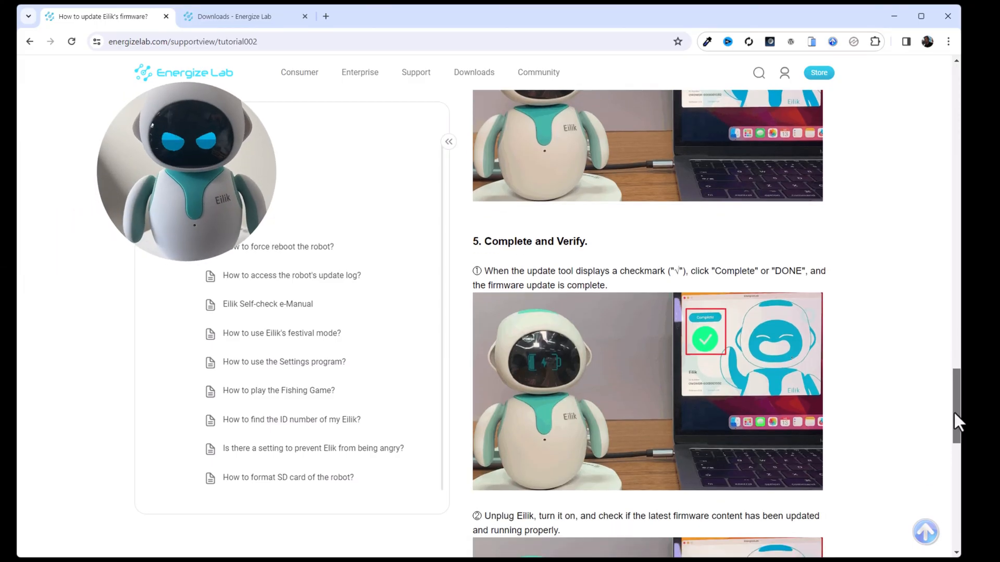
scroll("down", 3)
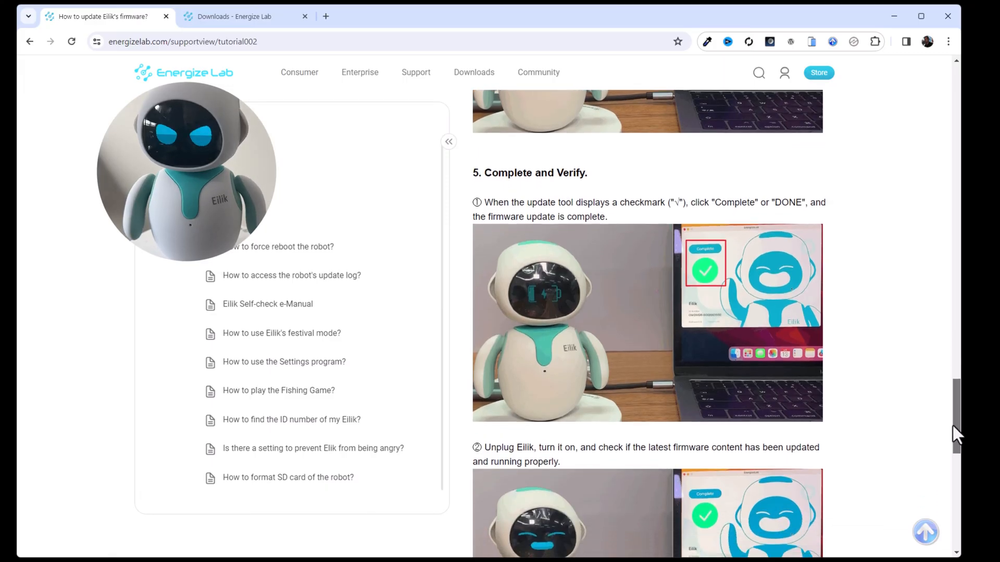
scroll("up", 3)
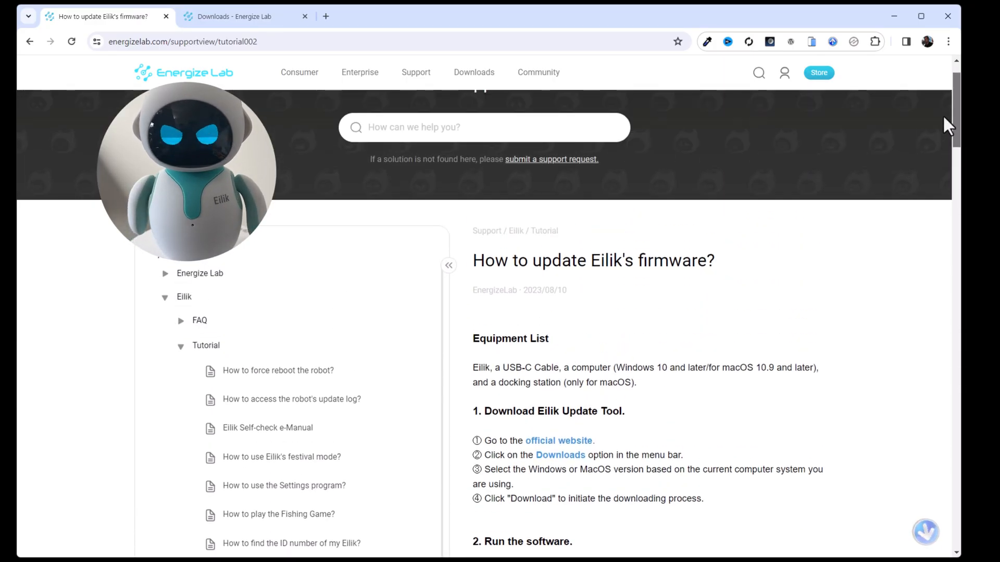
scroll("down", 3)
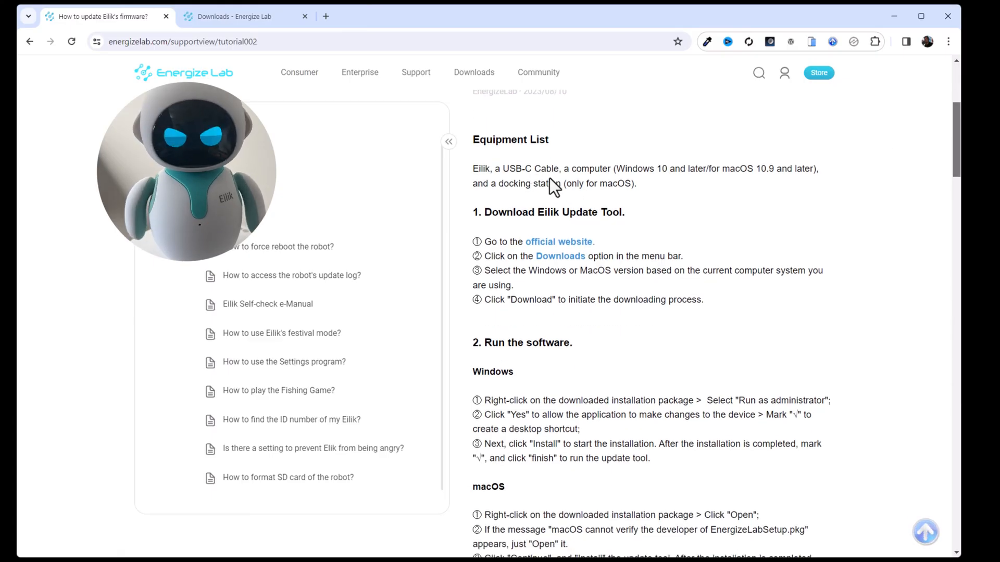
mouse_move(522, 157)
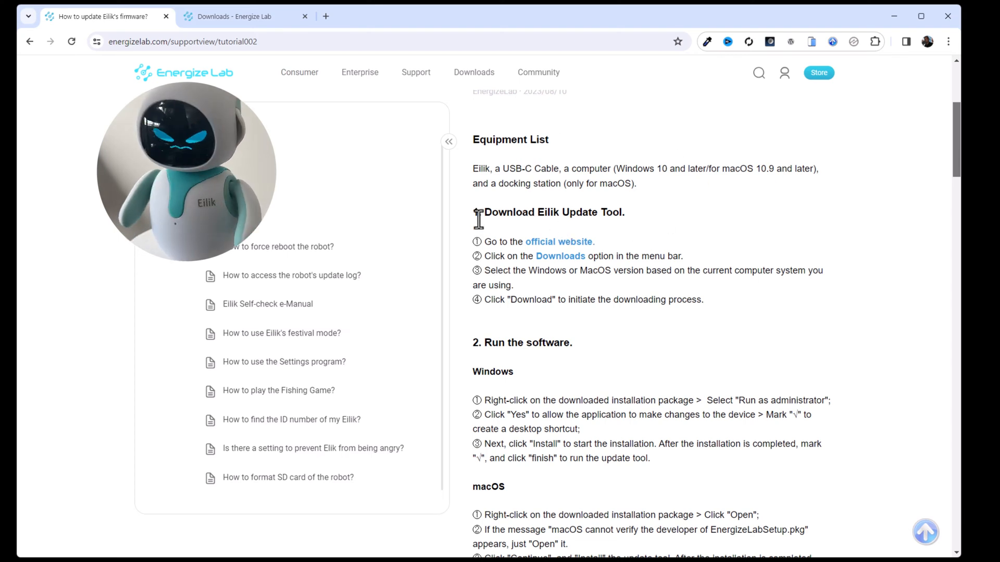
mouse_move(631, 222)
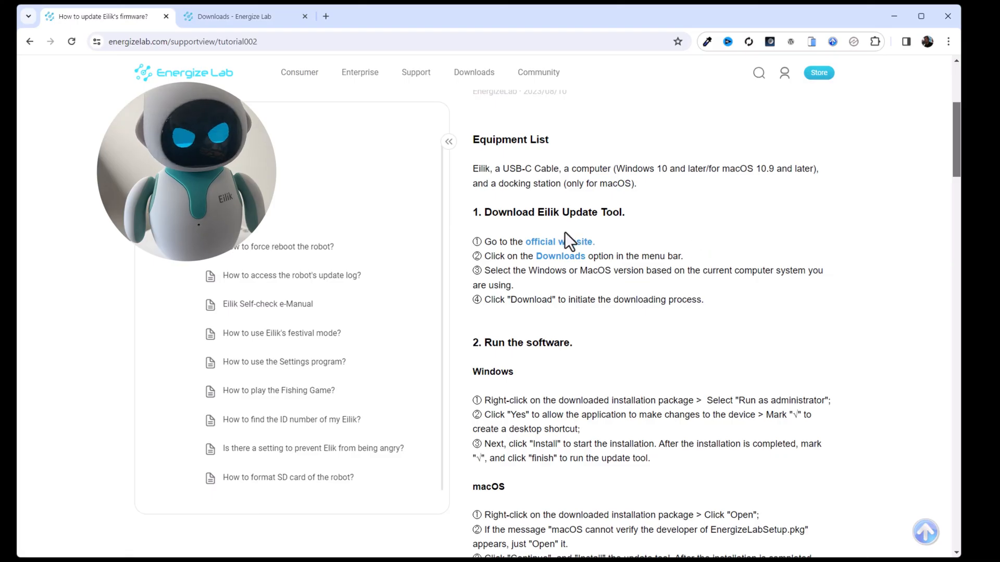
mouse_move(560, 266)
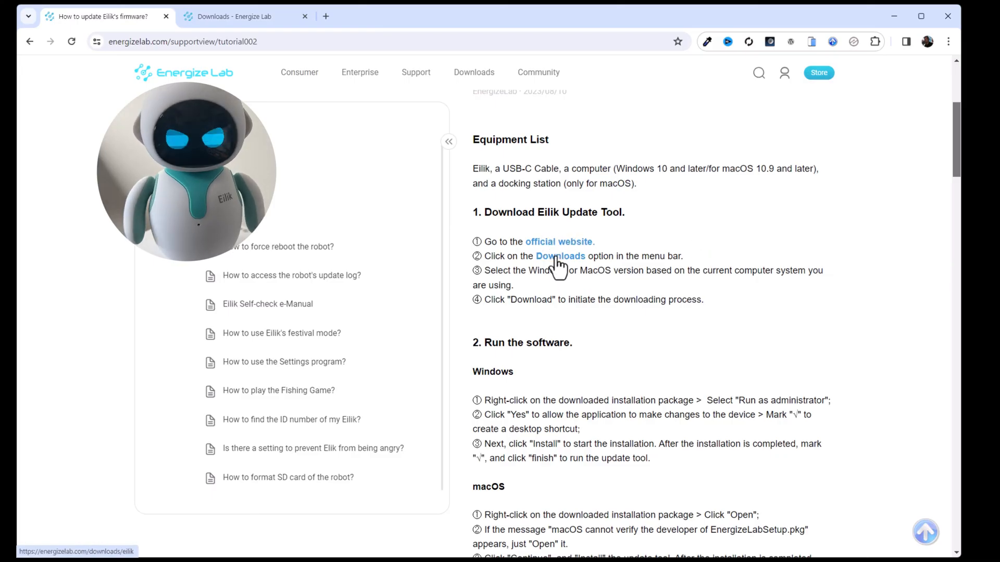
left_click(560, 256)
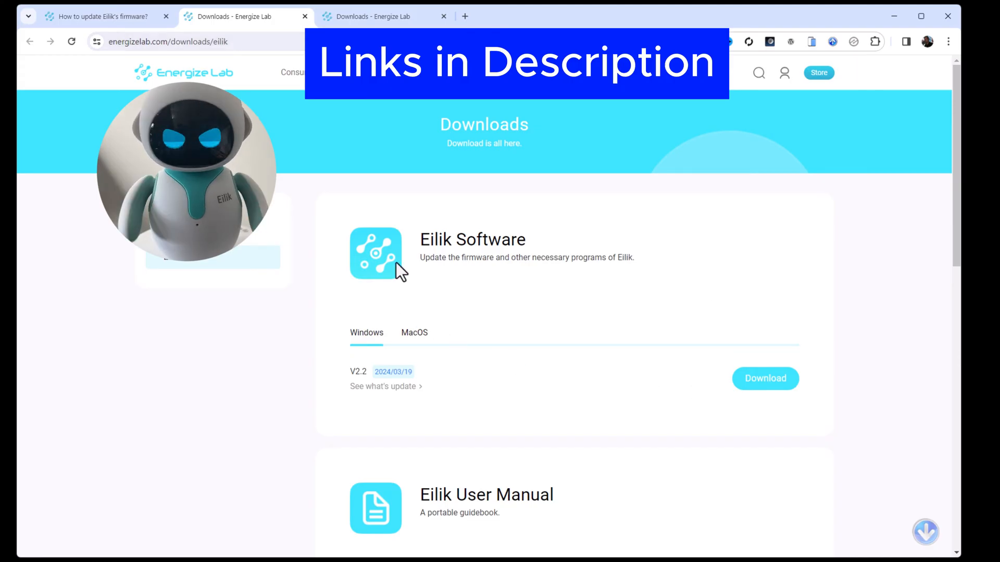
mouse_move(332, 264)
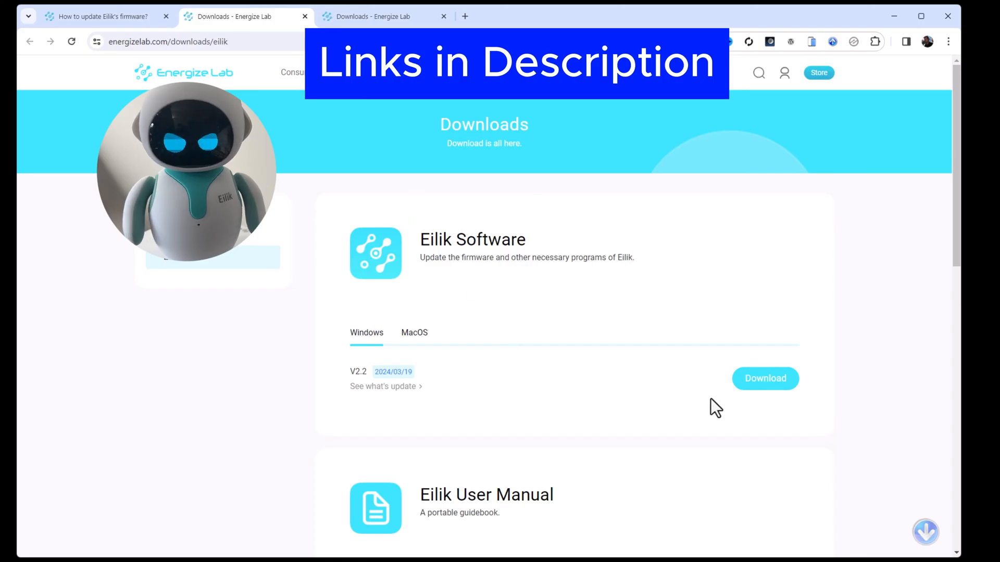
Download Eilik Software for Windows and let the site open Microsoft Store.
scroll("down", 3)
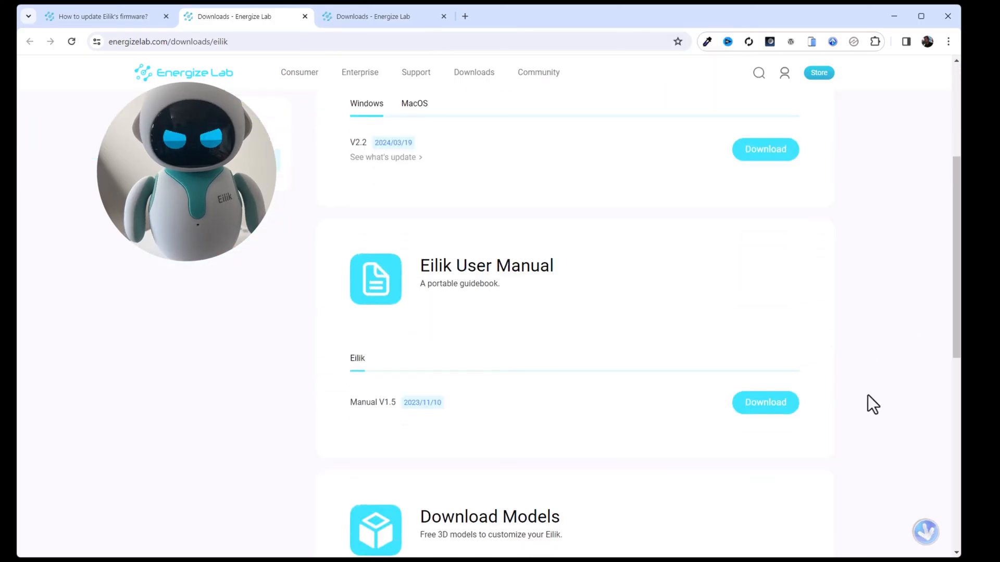
scroll("down", 3)
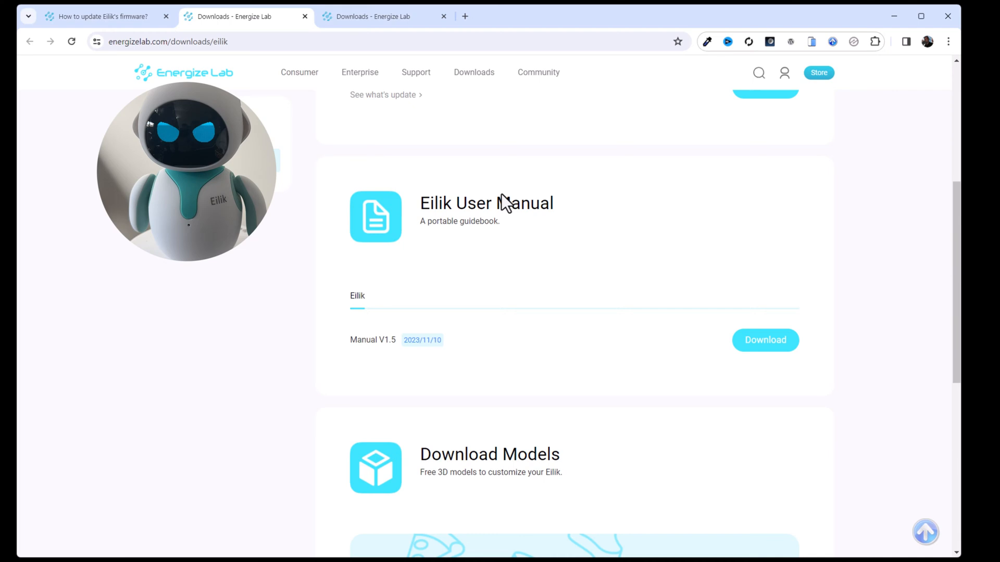
mouse_move(769, 429)
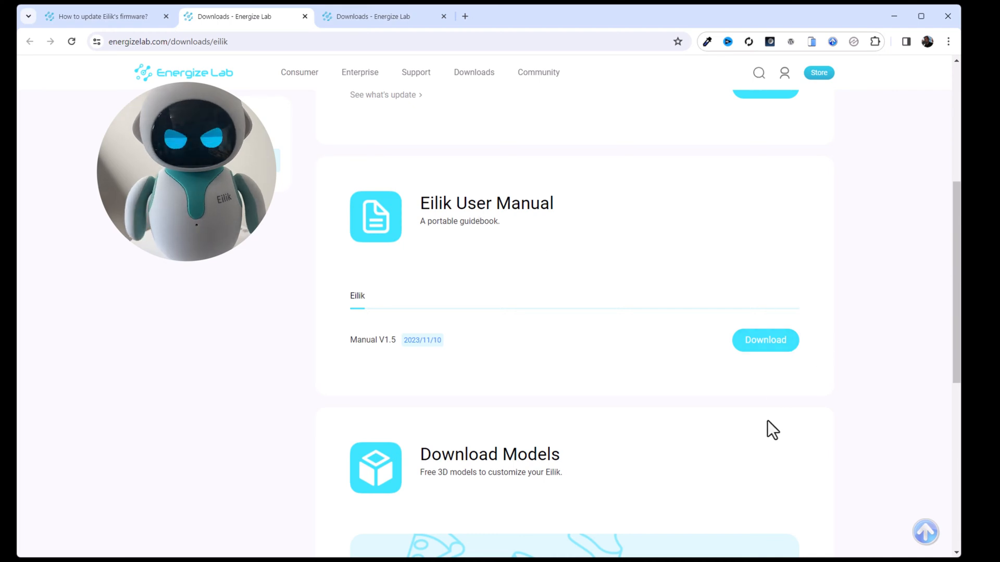
scroll("down", 3)
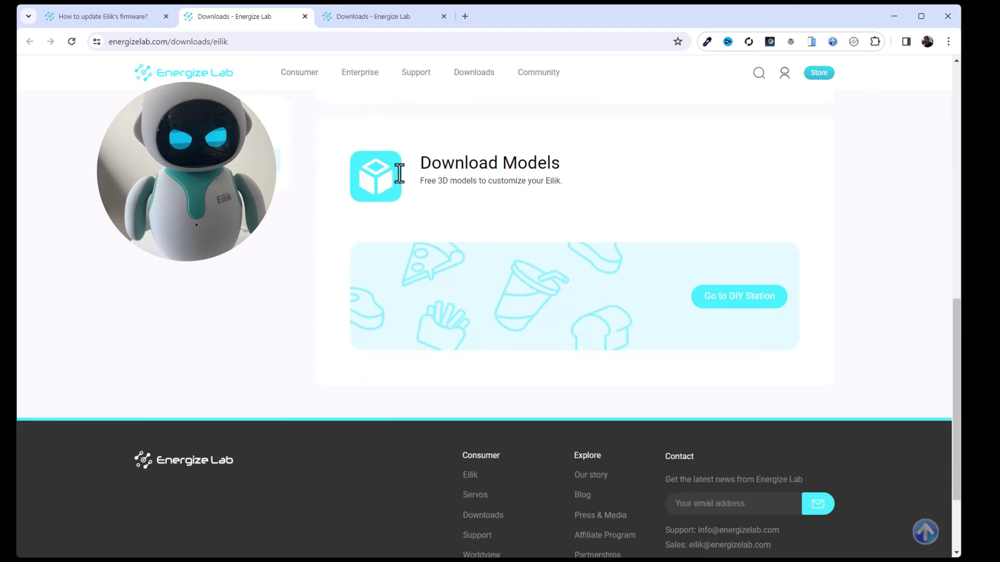
mouse_move(828, 329)
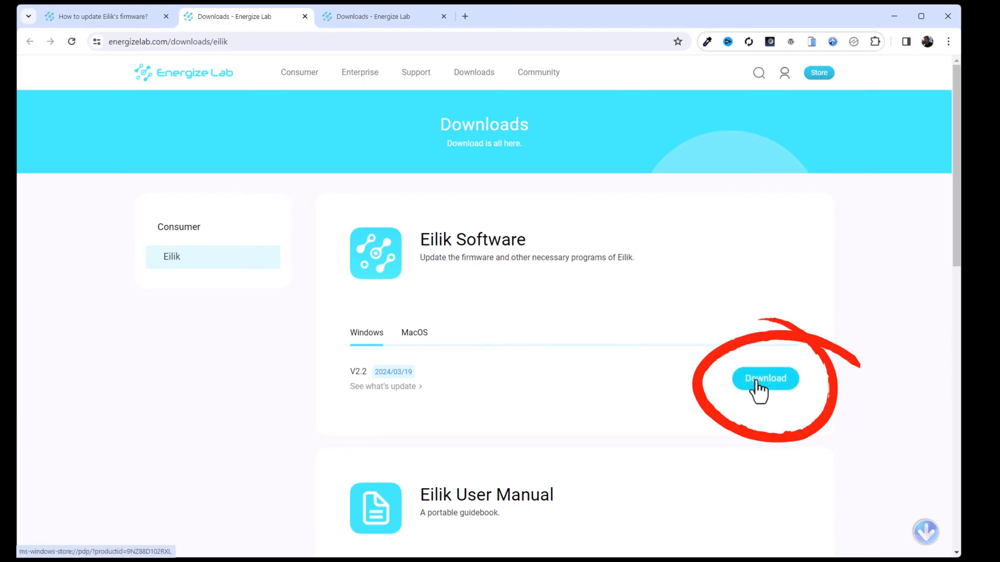
left_click(765, 378)
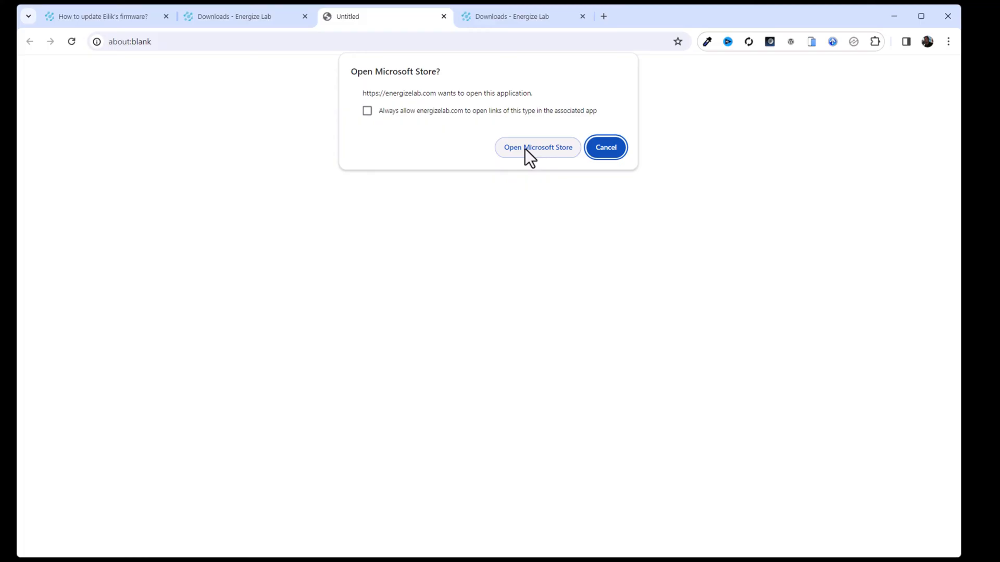
left_click(538, 148)
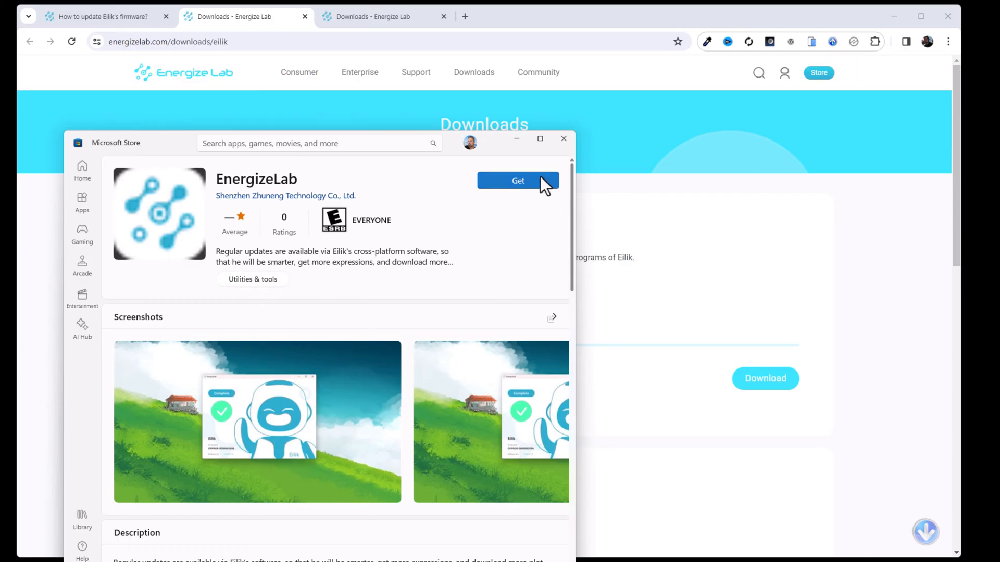
mouse_move(193, 152)
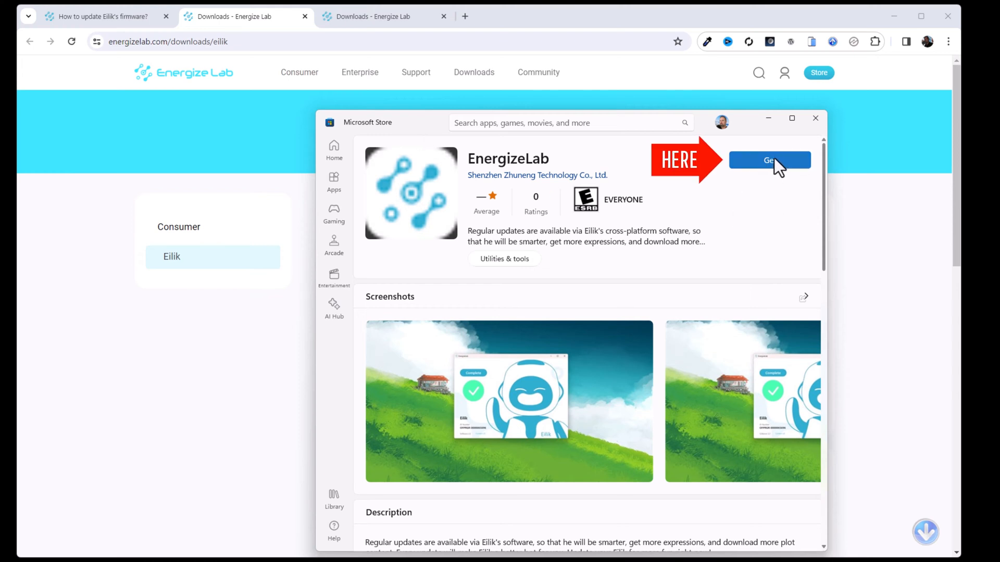
Get the EnergizeLab app in Microsoft Store and launch it once installed.
left_click(769, 159)
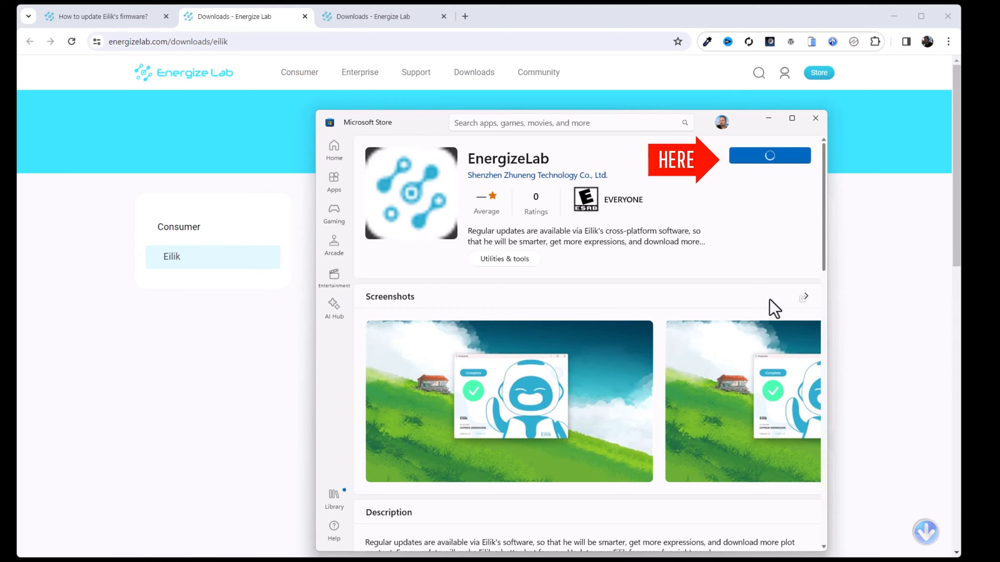
scroll("down", 3)
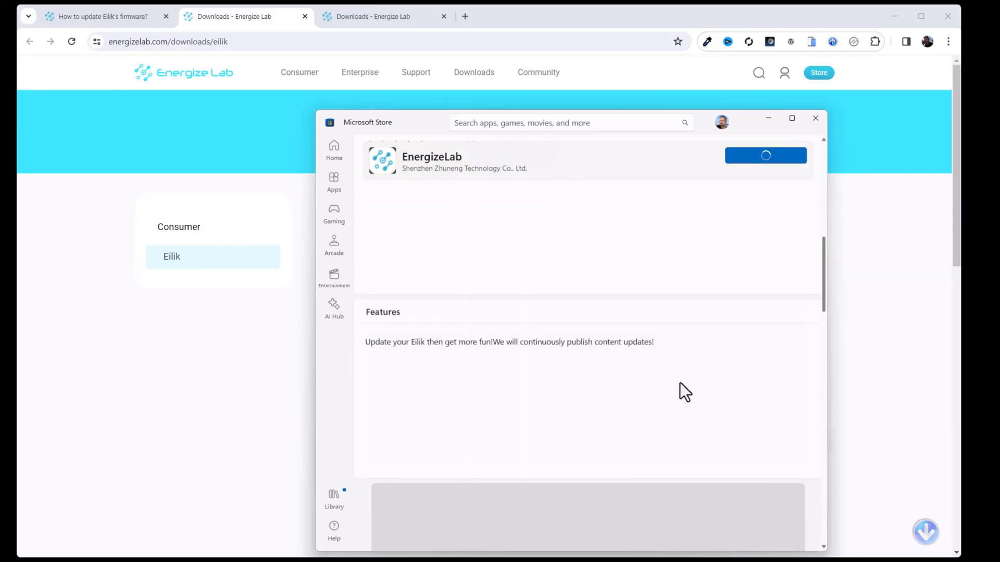
left_click(765, 155)
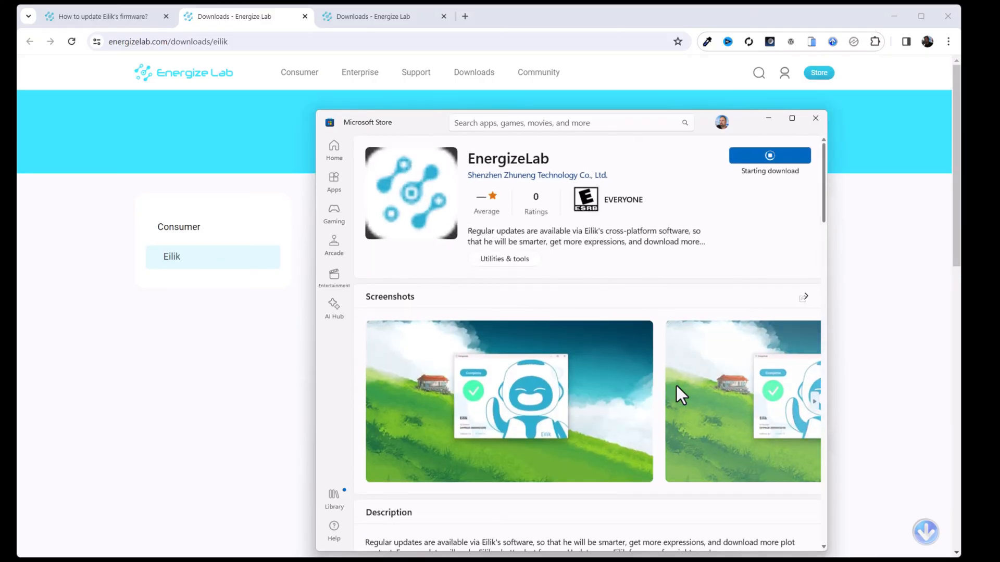
mouse_move(727, 209)
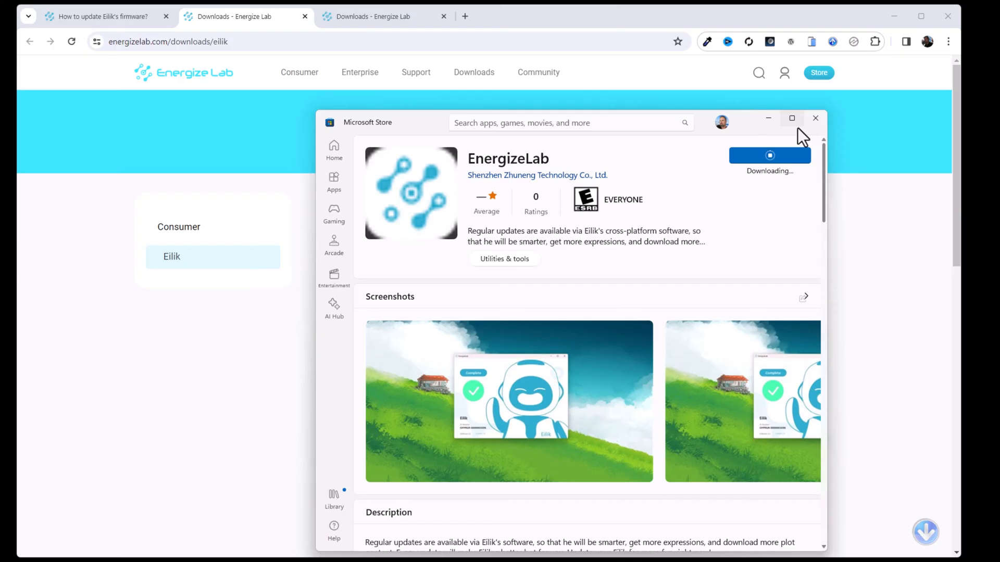
mouse_move(701, 218)
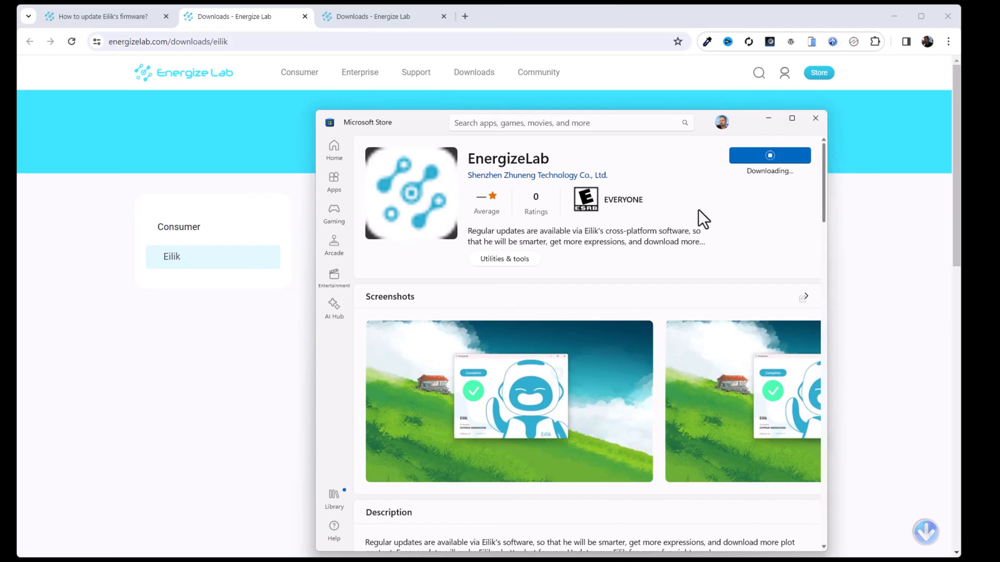
mouse_move(721, 156)
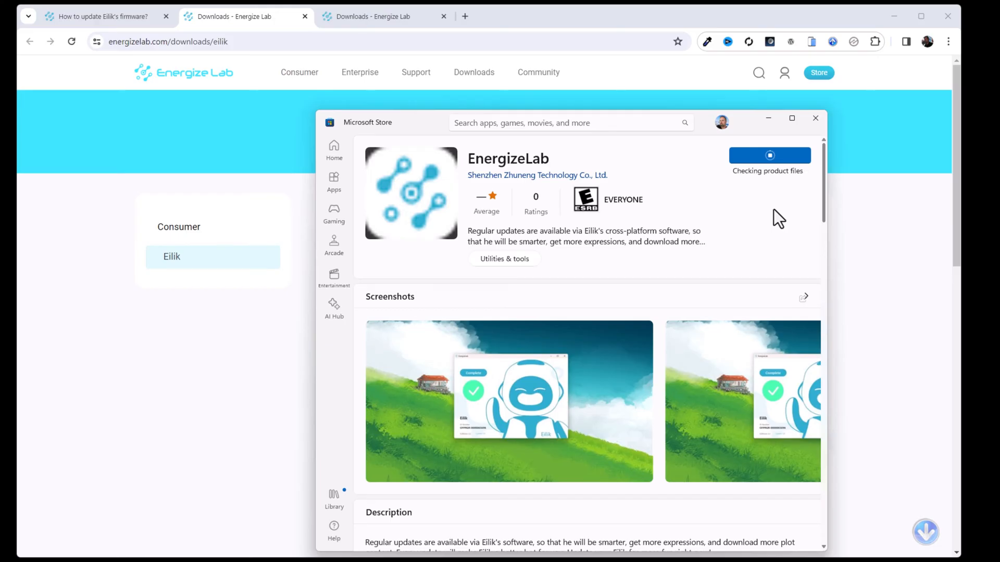
mouse_move(774, 213)
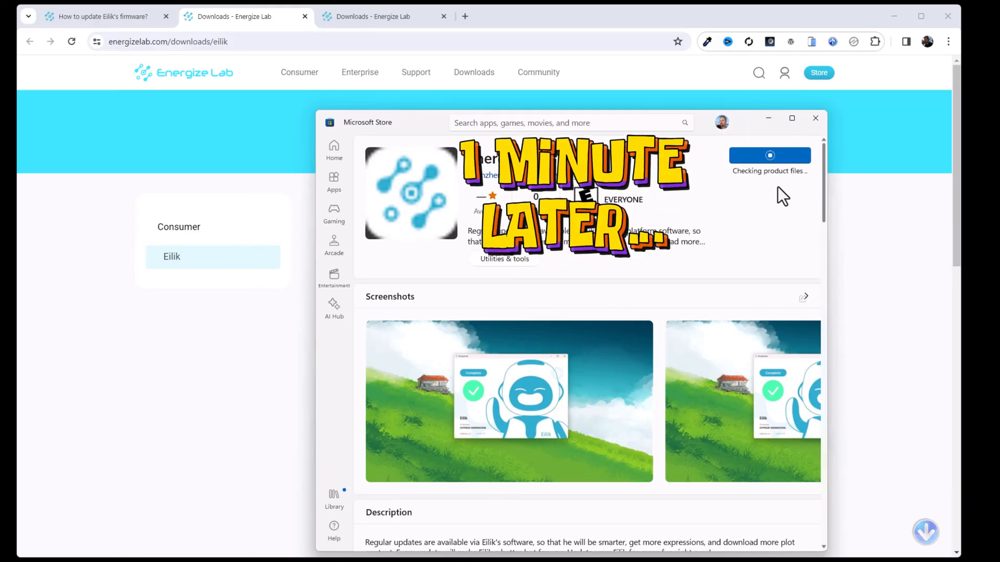
mouse_move(796, 203)
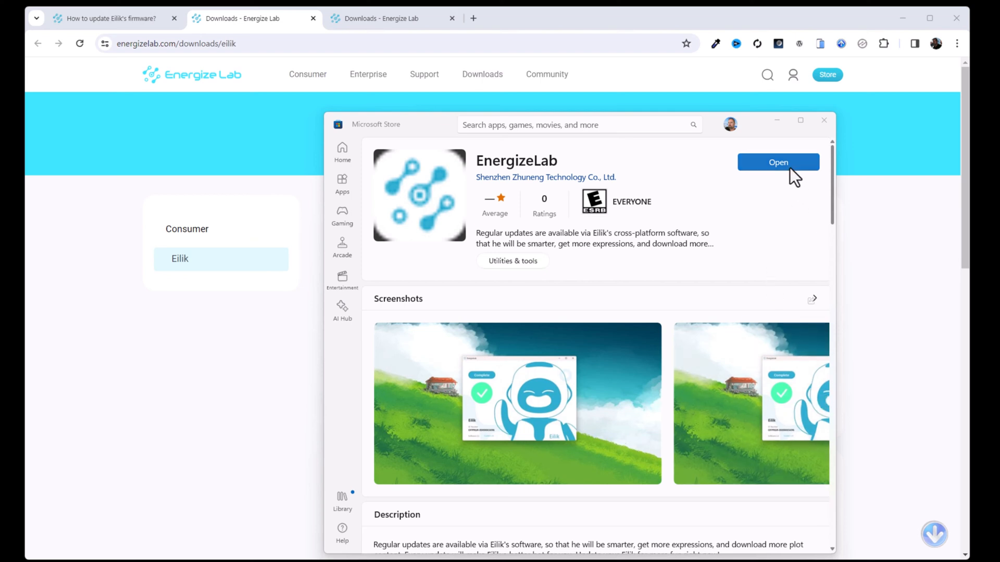
mouse_move(797, 182)
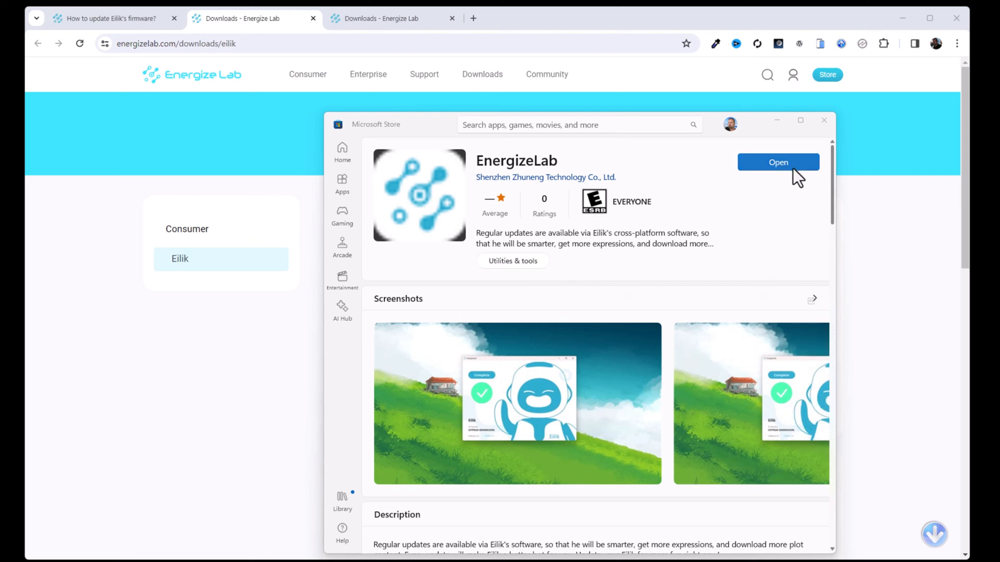
mouse_move(783, 173)
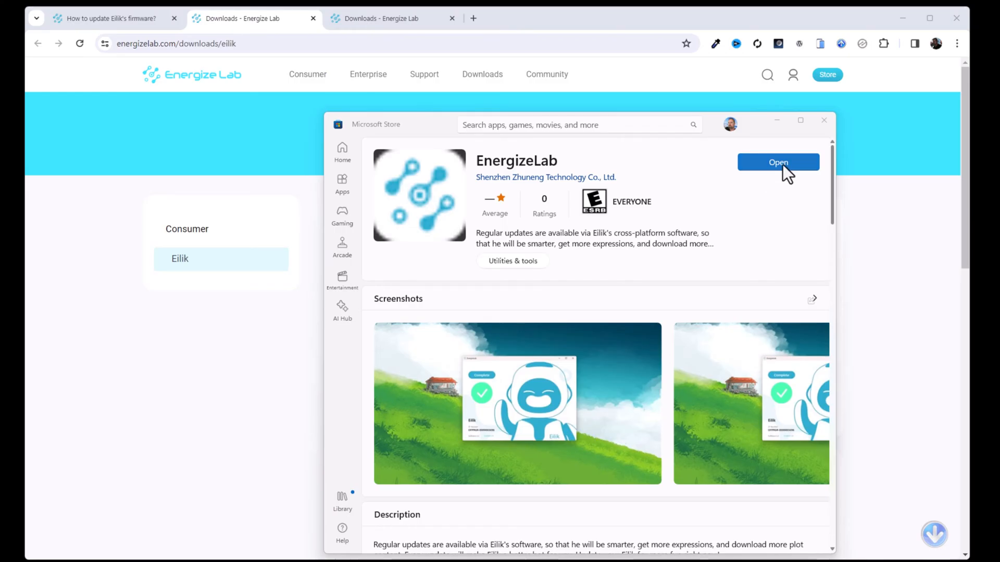
left_click(778, 162)
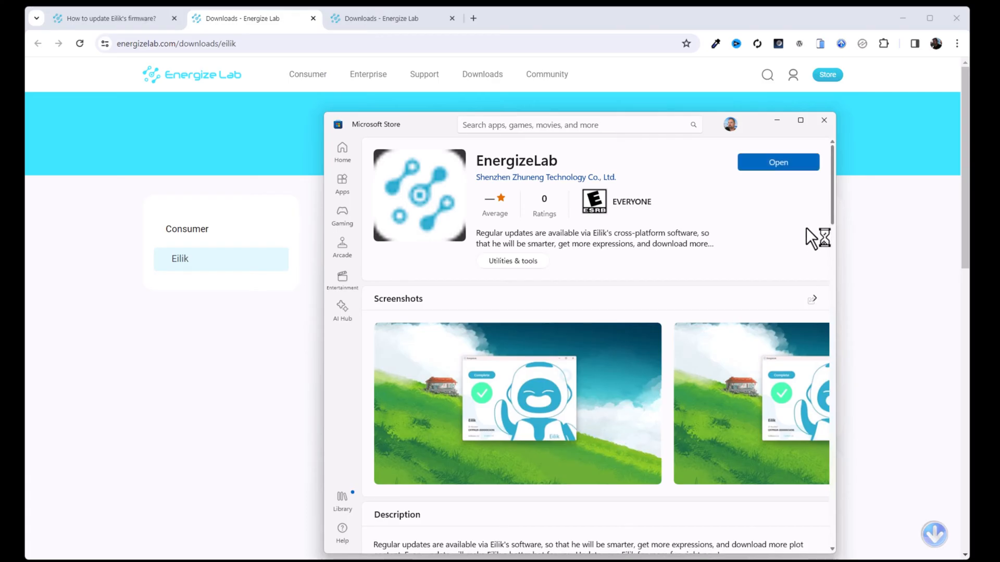
Agree to EnergizeLab's Ready to Go notice about gathering robot information.
left_click(778, 162)
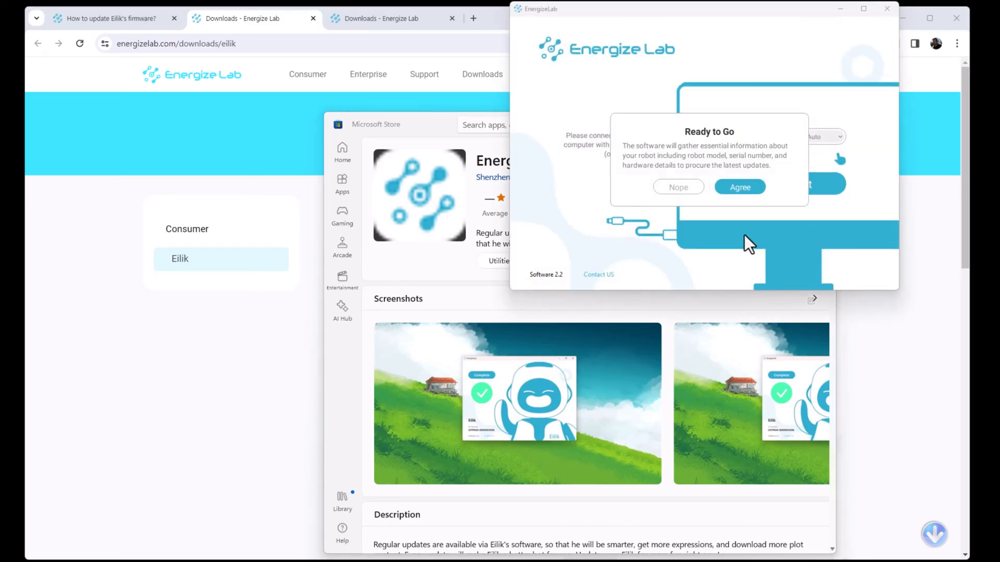
mouse_move(662, 93)
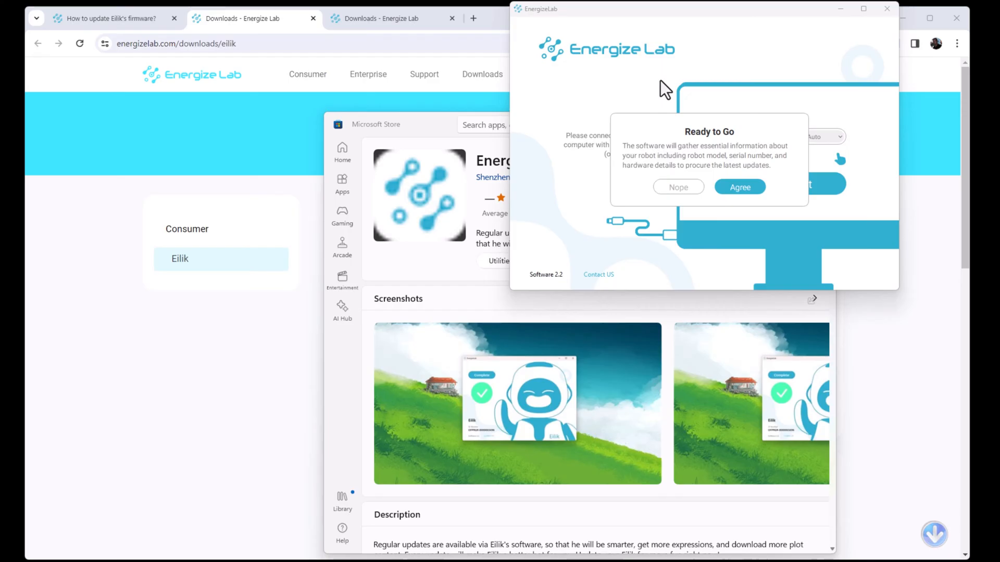
mouse_move(813, 151)
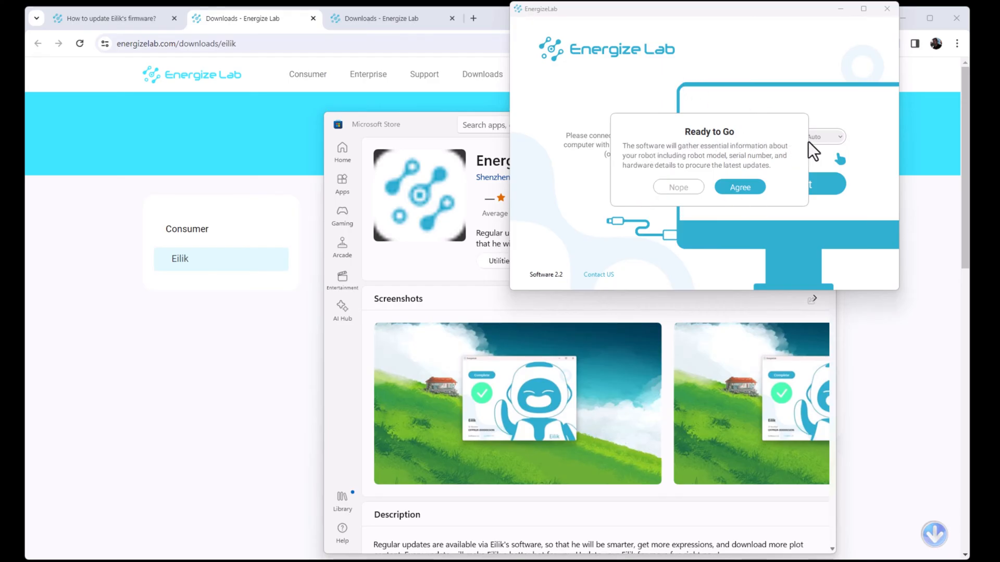
mouse_move(724, 167)
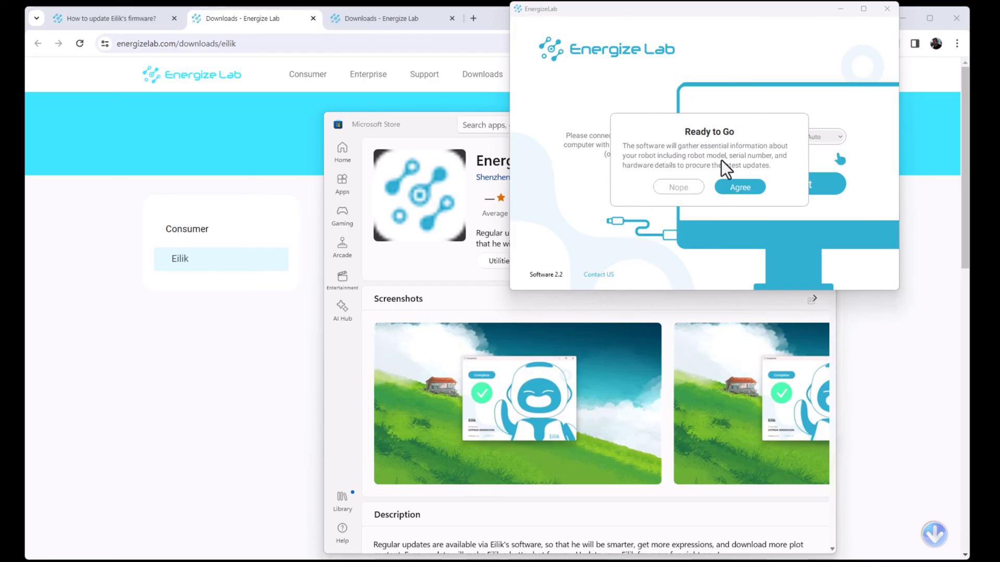
mouse_move(714, 201)
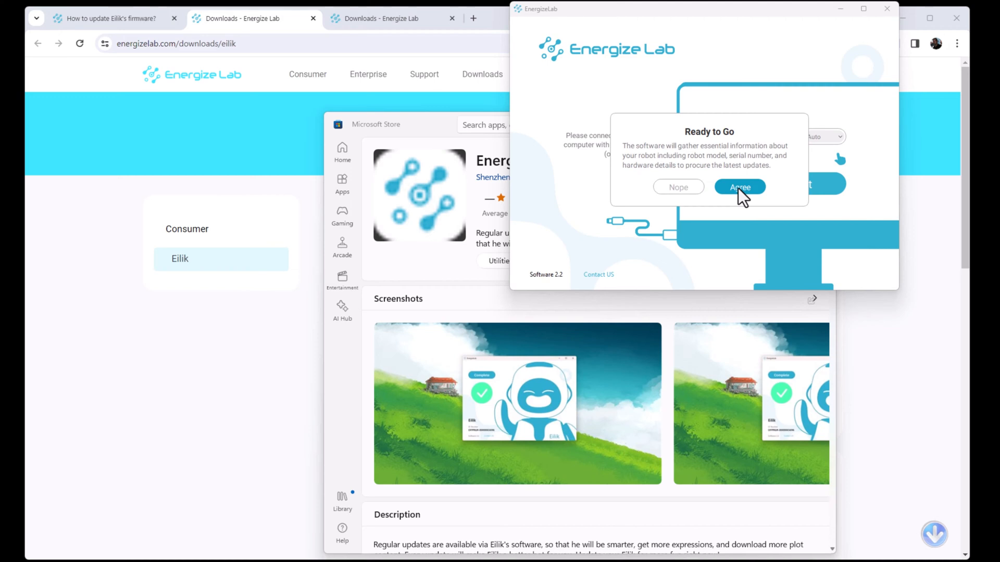
mouse_move(744, 210)
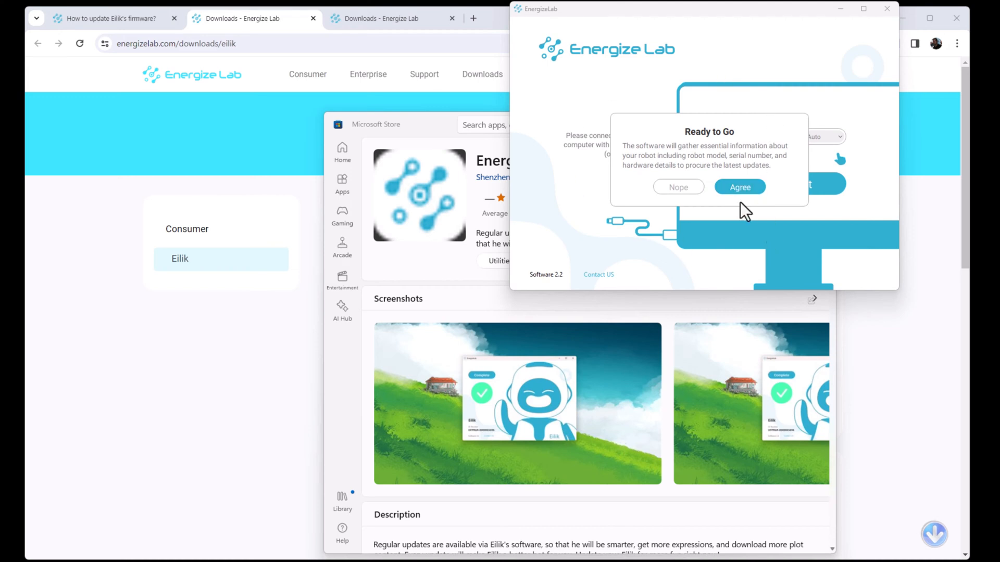
left_click(739, 186)
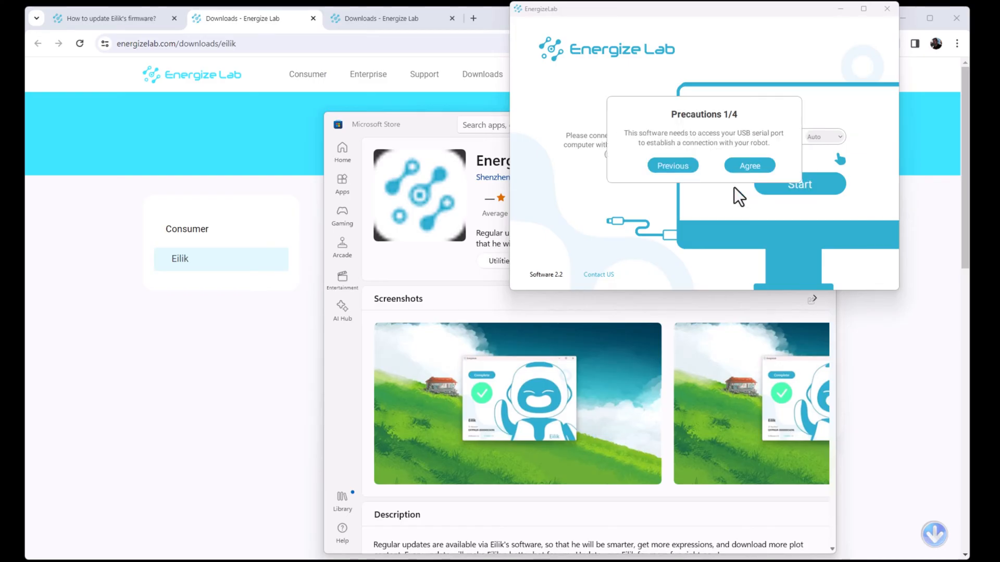
mouse_move(625, 91)
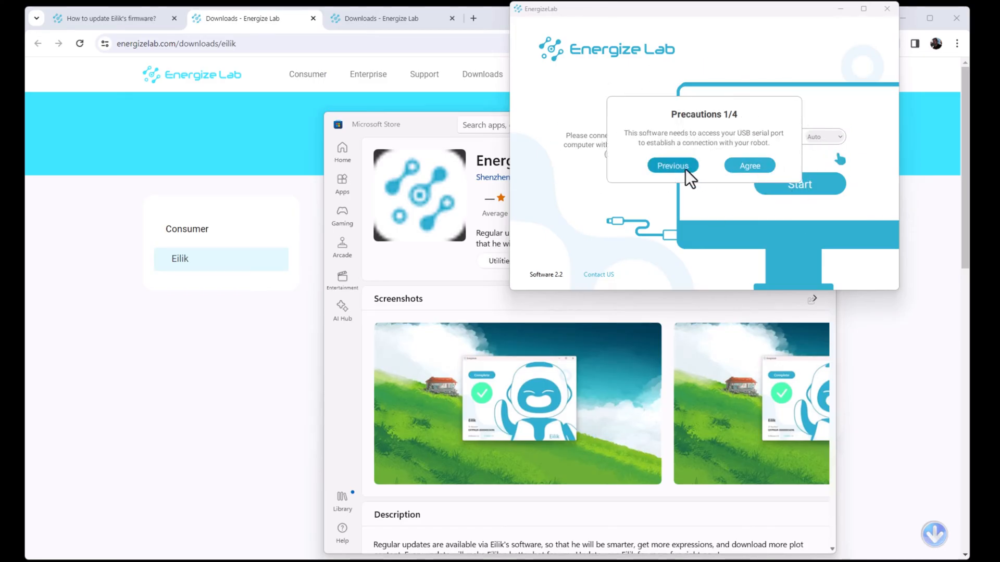
mouse_move(640, 146)
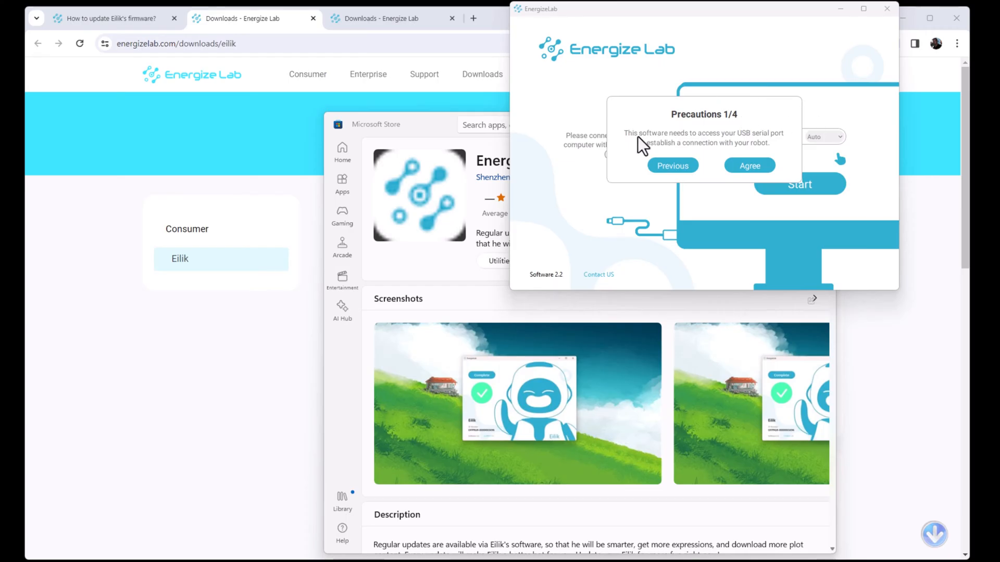
mouse_move(811, 168)
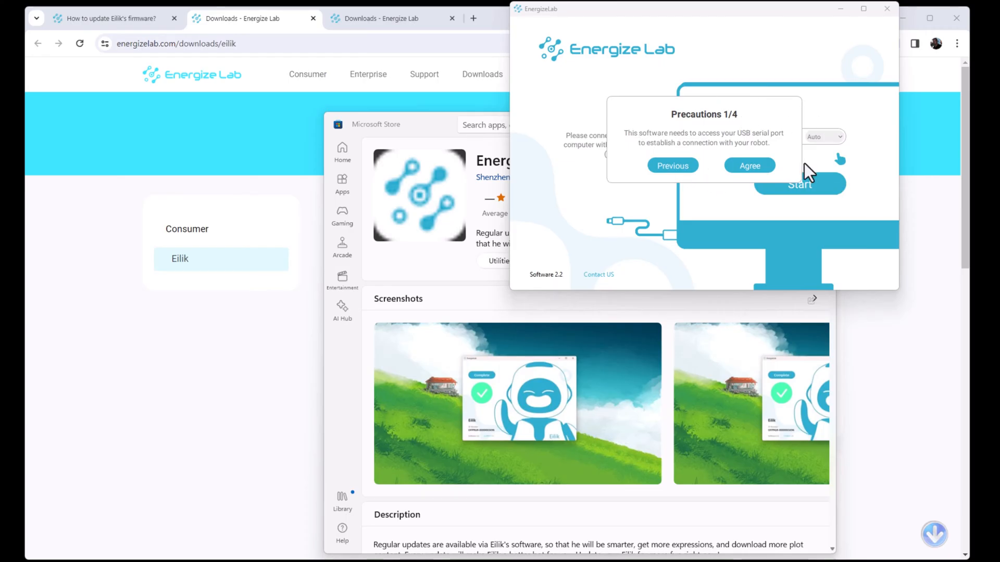
Agree to USB serial access, internet access and the don't-unplug warning, then confirm precaution 4/4.
left_click(750, 165)
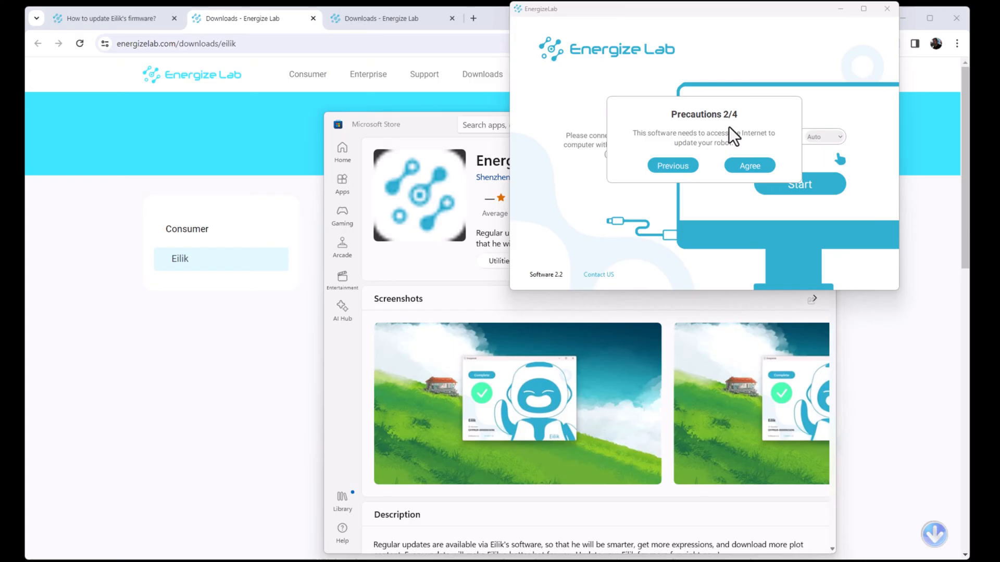
mouse_move(866, 252)
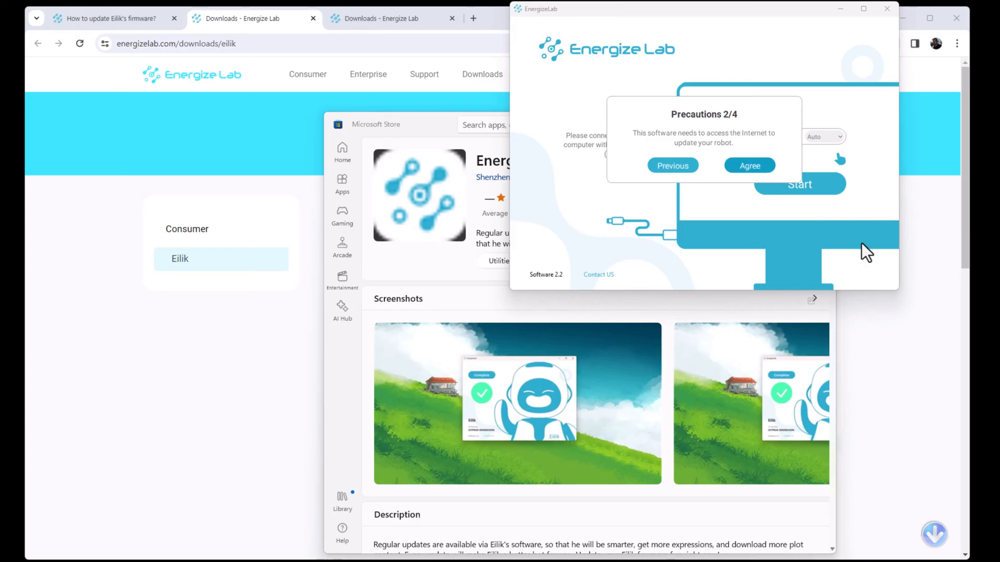
left_click(750, 165)
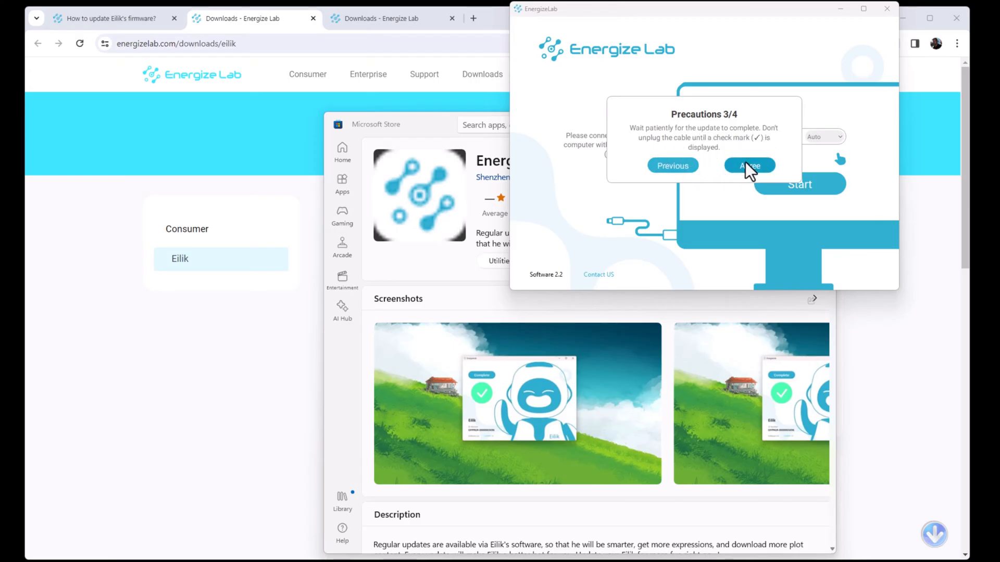
left_click(749, 165)
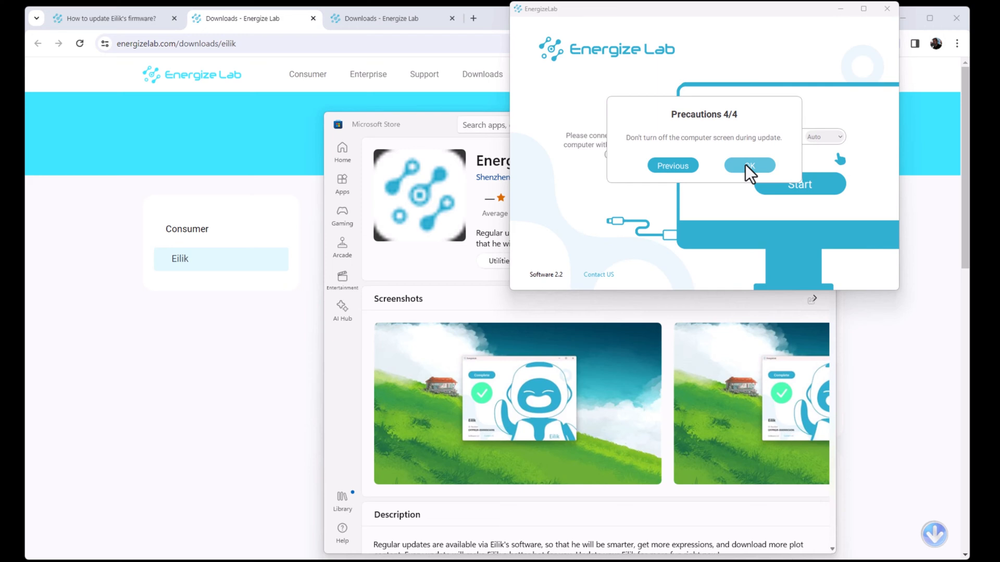
left_click(749, 165)
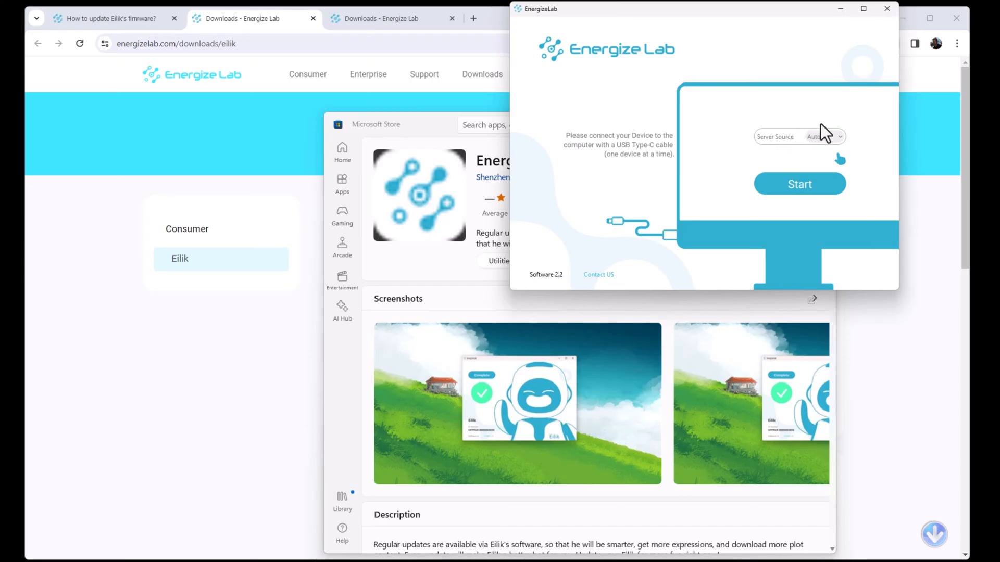
mouse_move(575, 172)
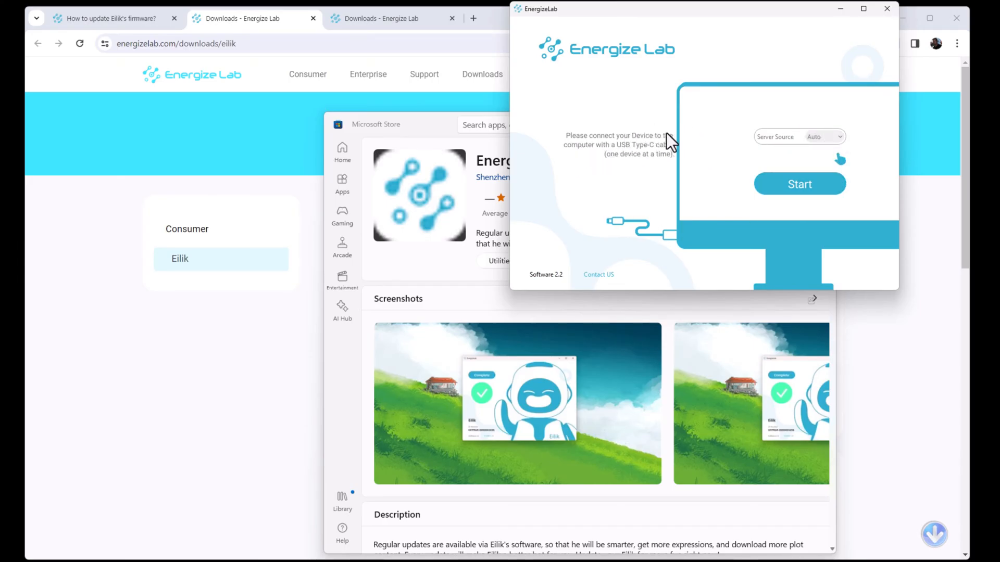
mouse_move(649, 172)
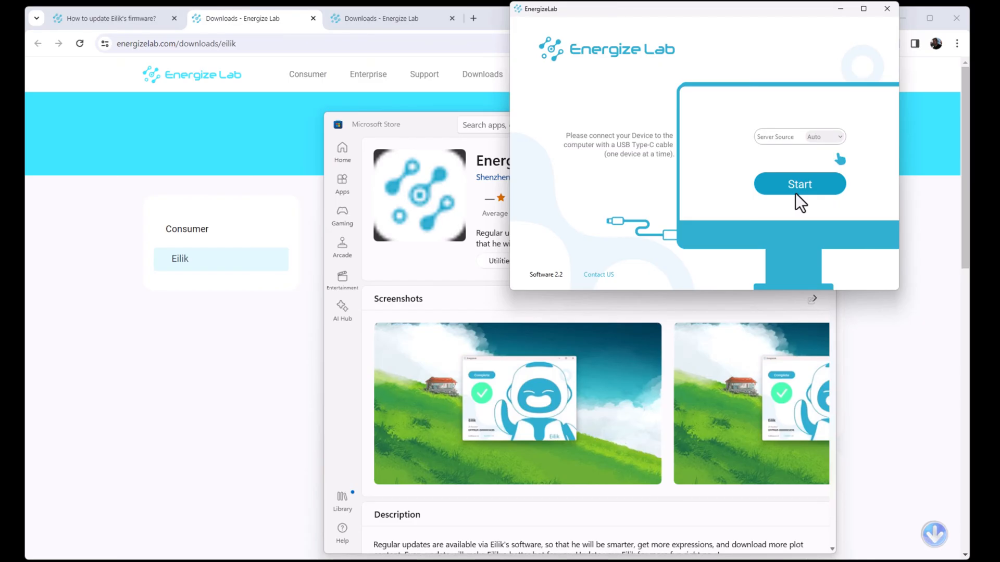
mouse_move(701, 430)
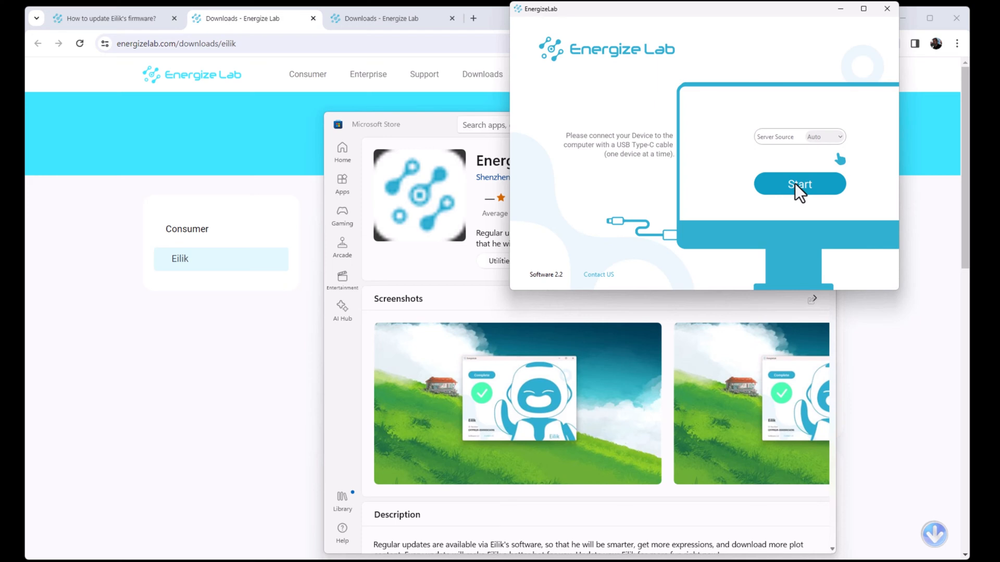
Start the firmware update on the connected Eilik robot.
left_click(800, 184)
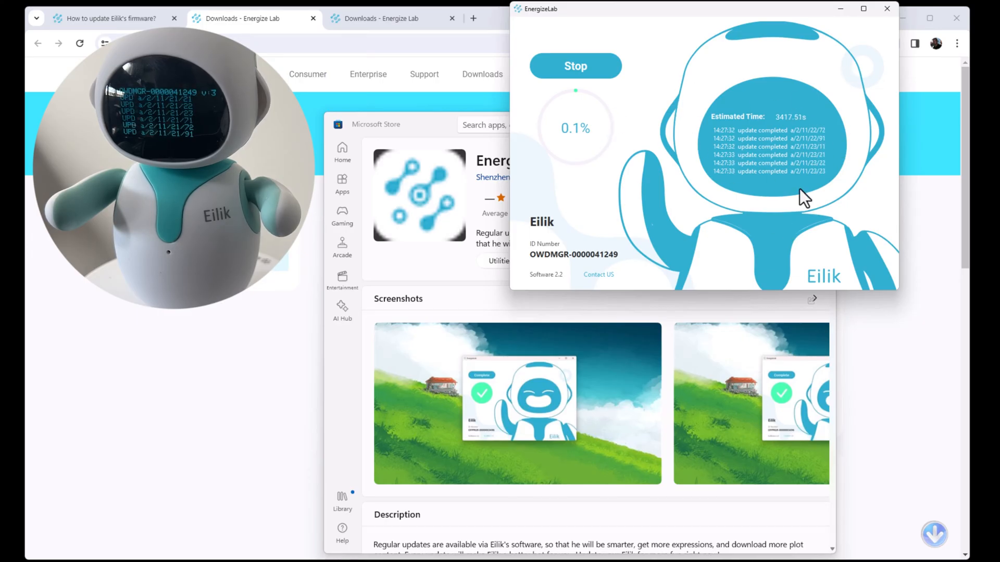
mouse_move(612, 120)
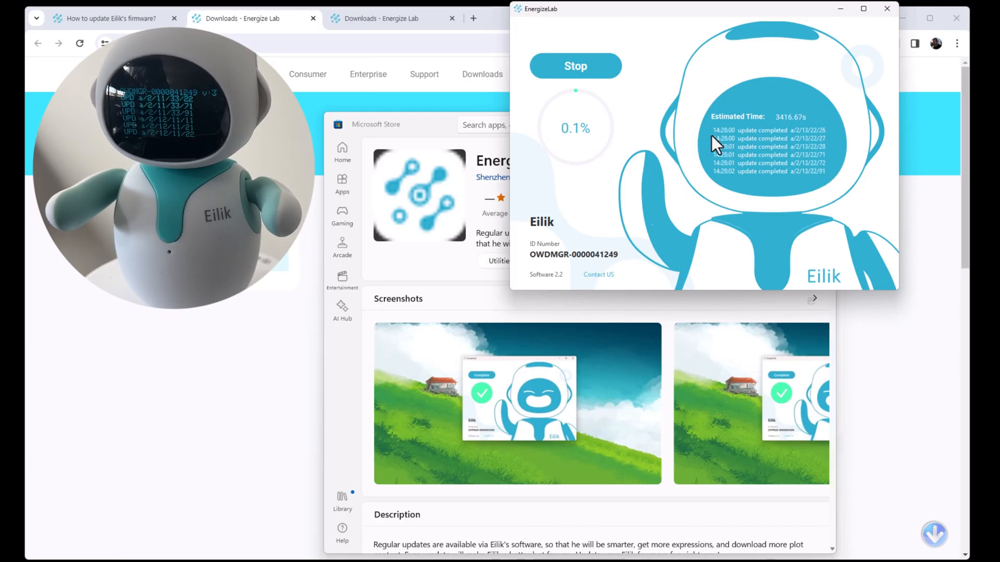
mouse_move(562, 122)
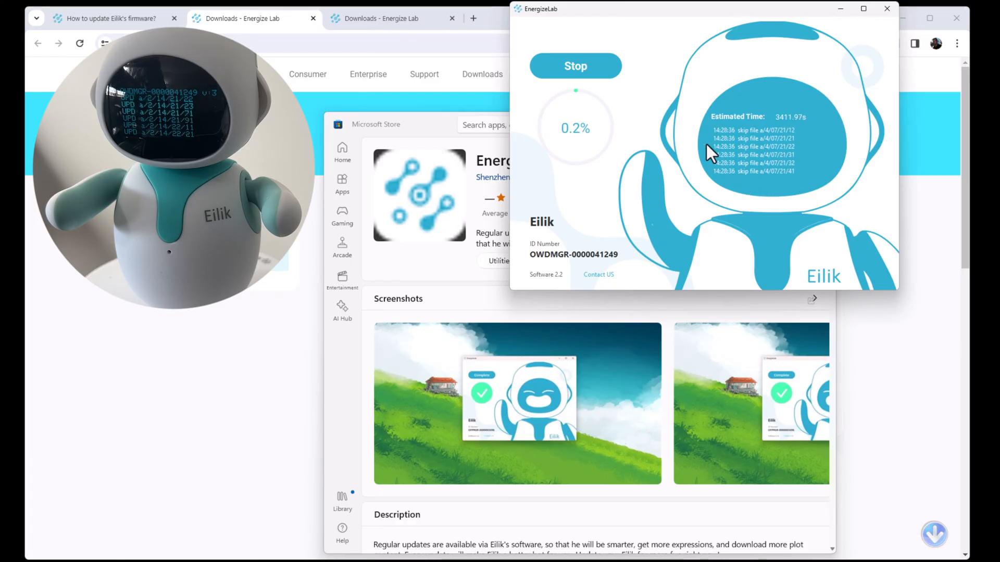
mouse_move(817, 144)
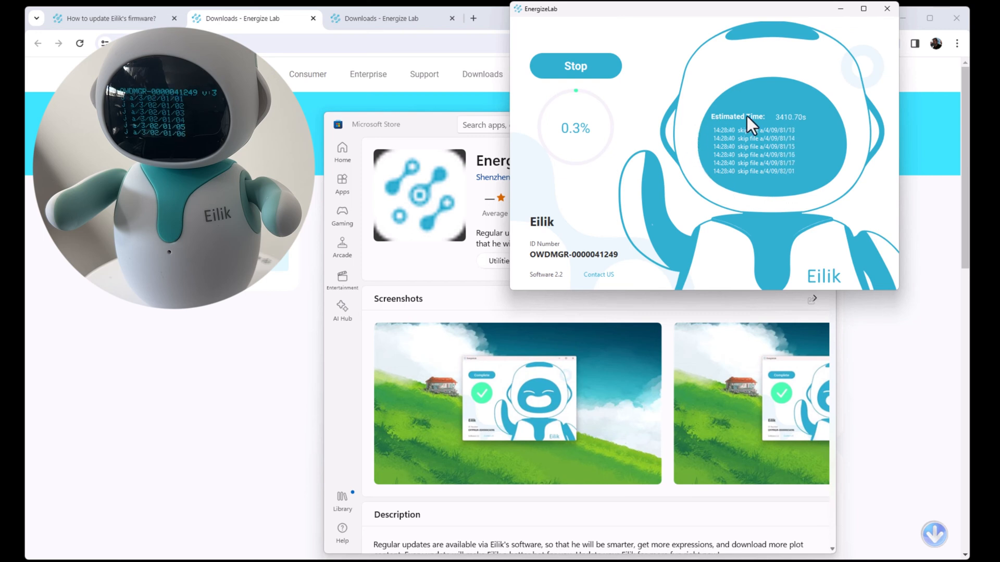
mouse_move(876, 214)
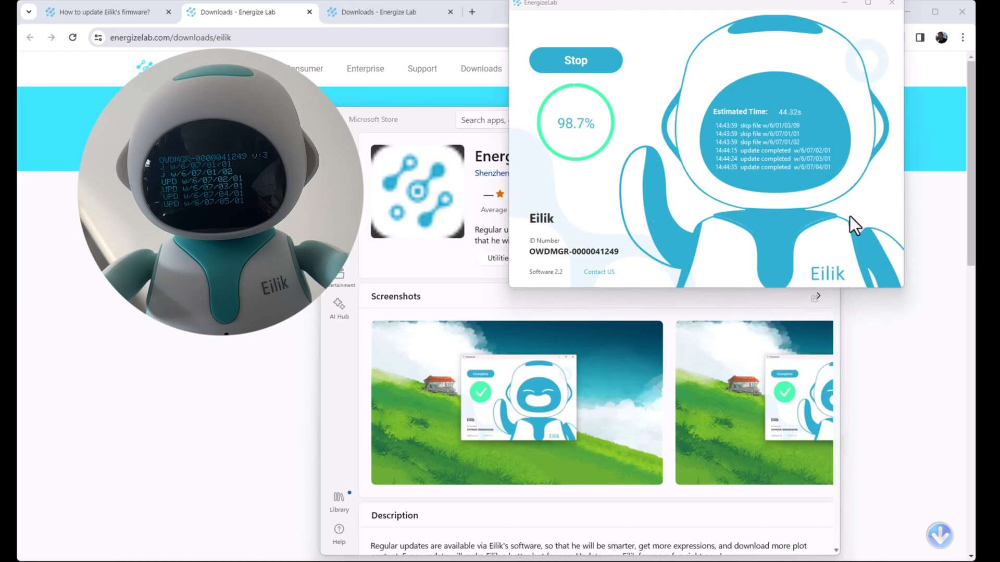
mouse_move(799, 123)
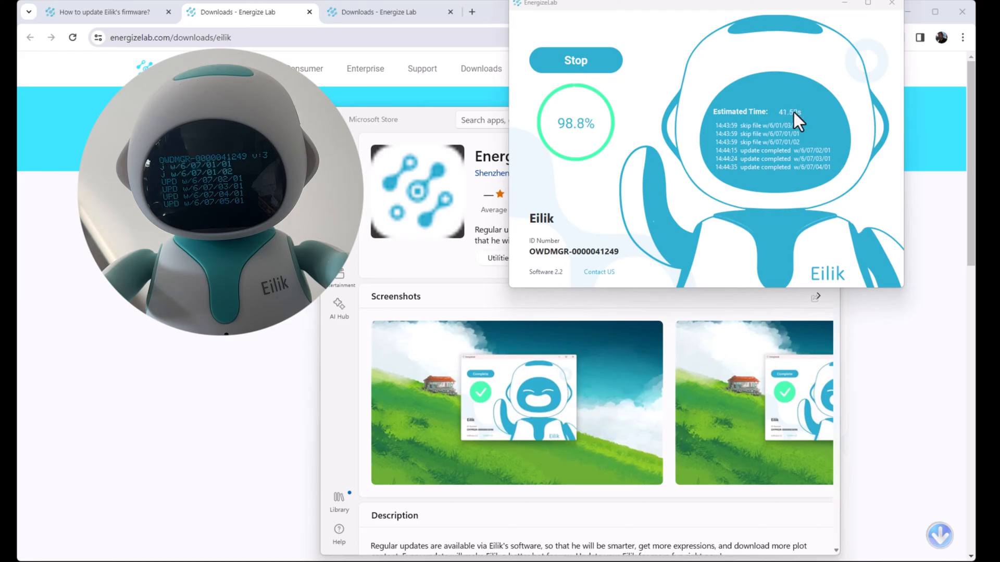
mouse_move(752, 101)
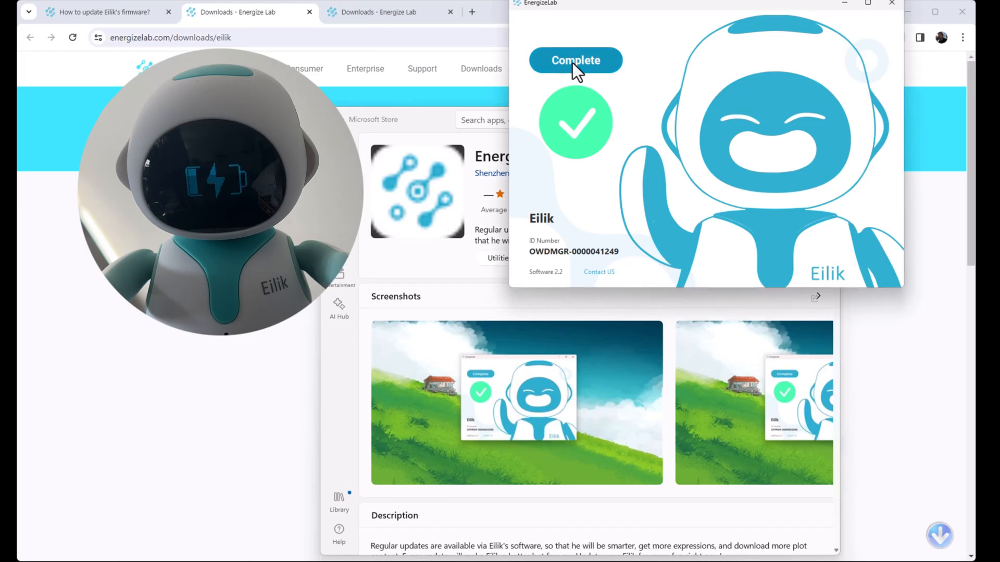
Dismiss the finished Eilik update with Complete, returning to the connect-device screen.
left_click(576, 61)
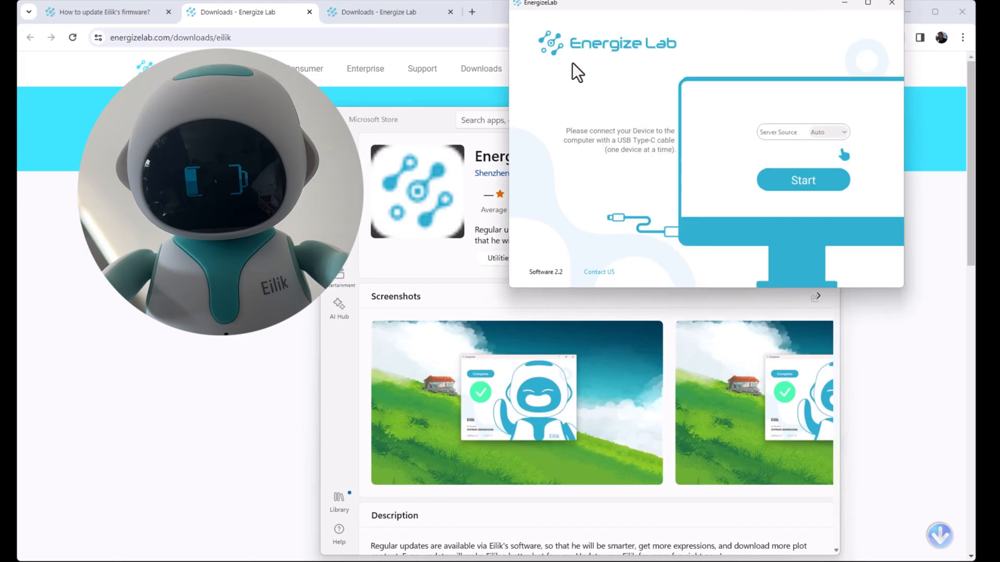